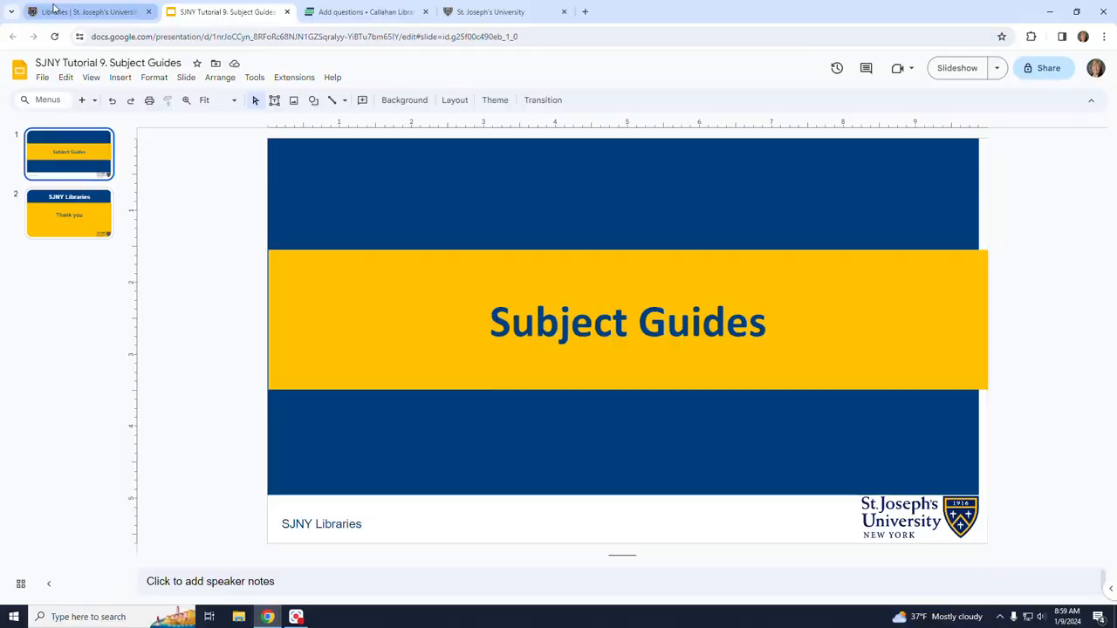
Switch from the Slides presentation to the St. Joseph's University Libraries page.
{"action": "left_click", "coordinate": [87, 10]}
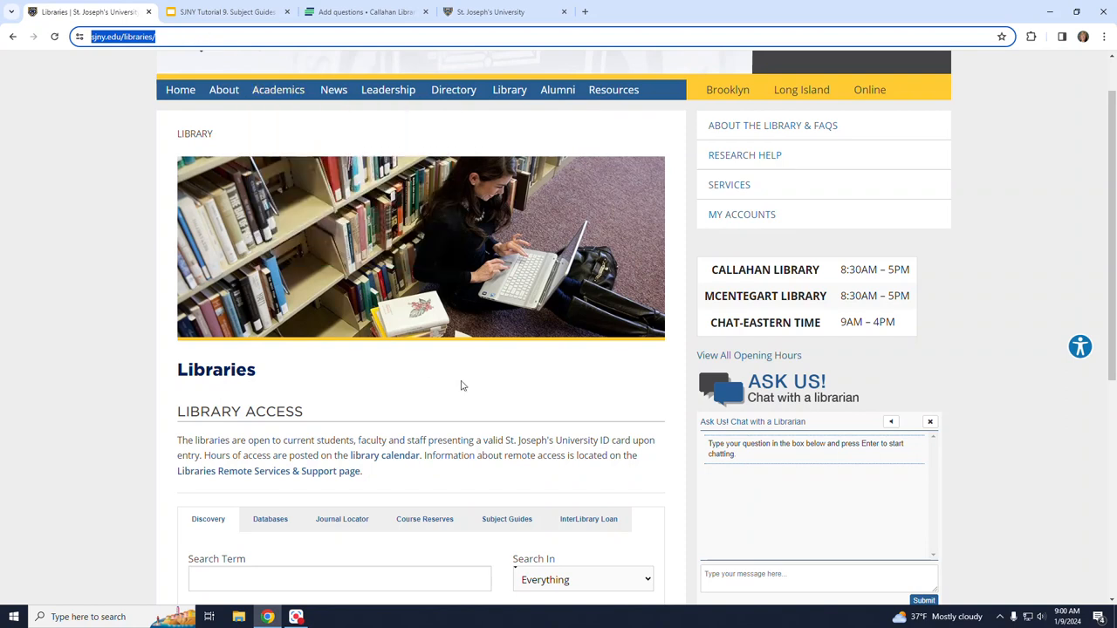
From the library search's Subject Guides choice, open the Callahan Library subject guides listing.
{"action": "scroll", "scroll_direction": "down", "scroll_amount": 3}
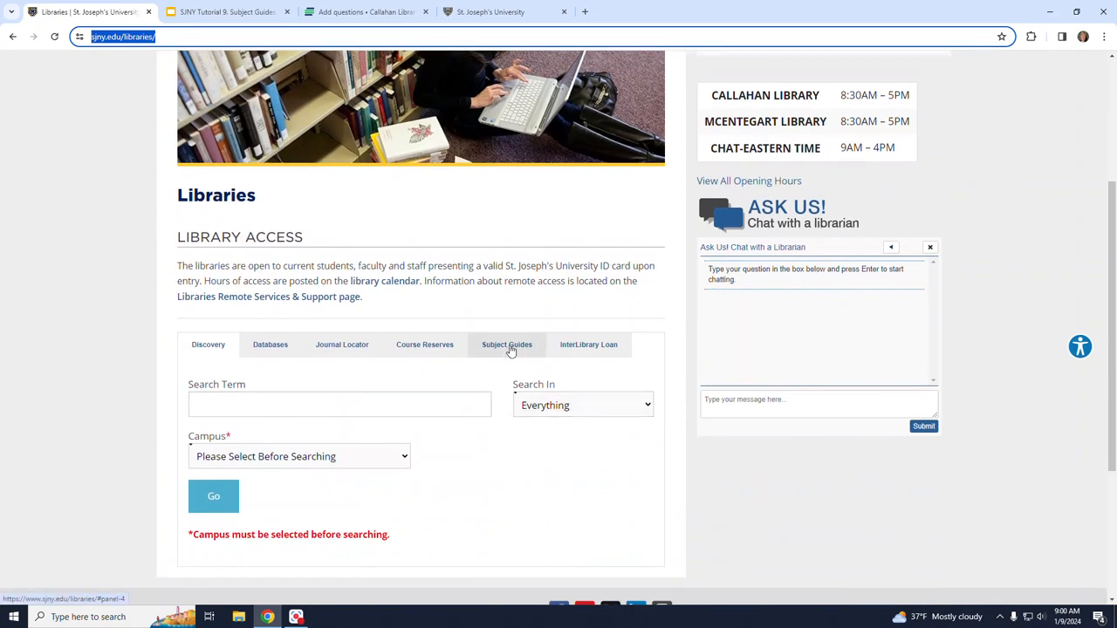
{"action": "left_click", "coordinate": [506, 344]}
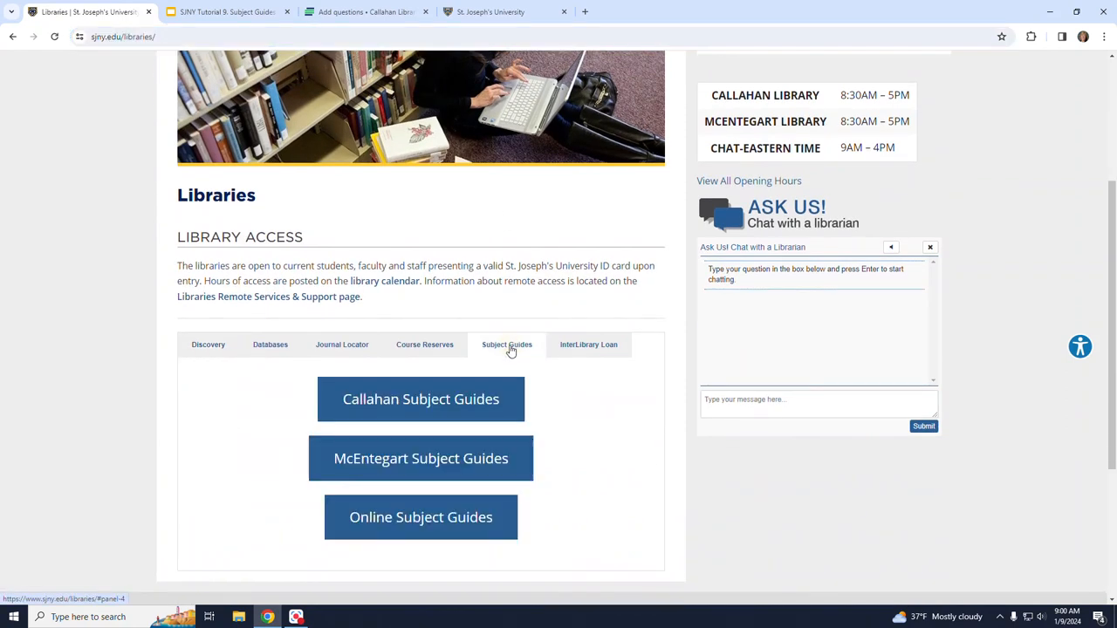
{"action": "scroll", "scroll_direction": "down", "scroll_amount": 3}
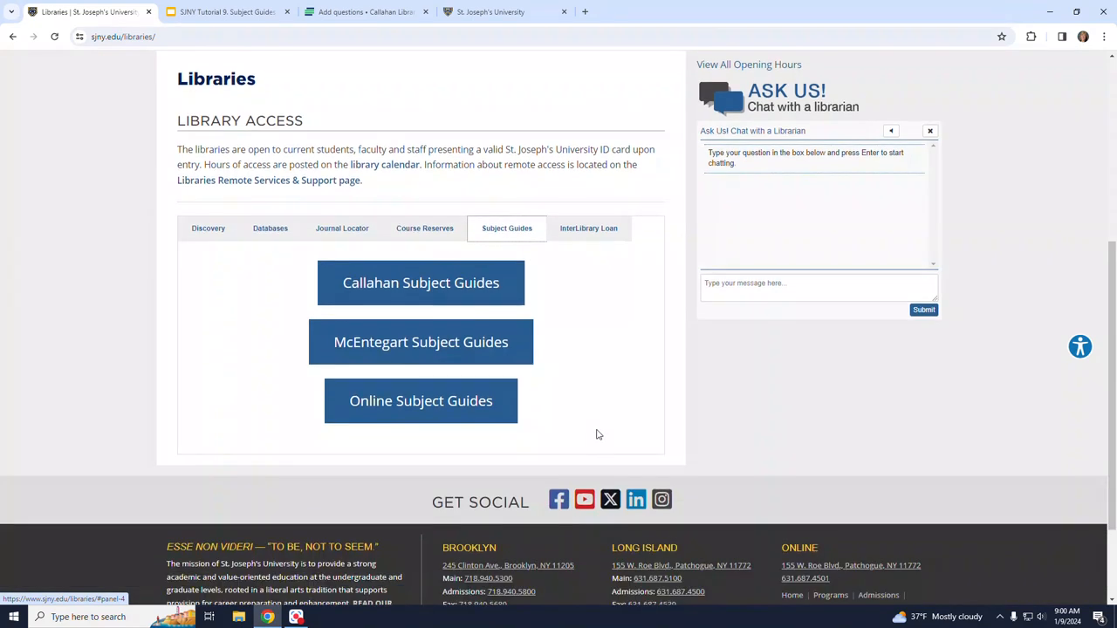
{"action": "mouse_move", "coordinate": [627, 412]}
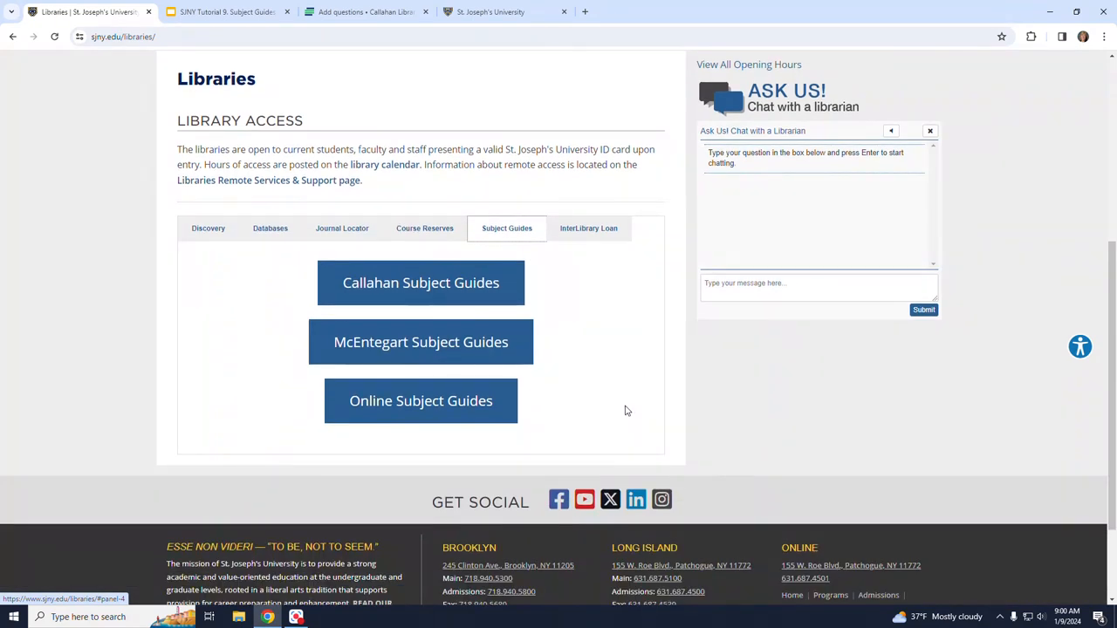
{"action": "mouse_move", "coordinate": [421, 283]}
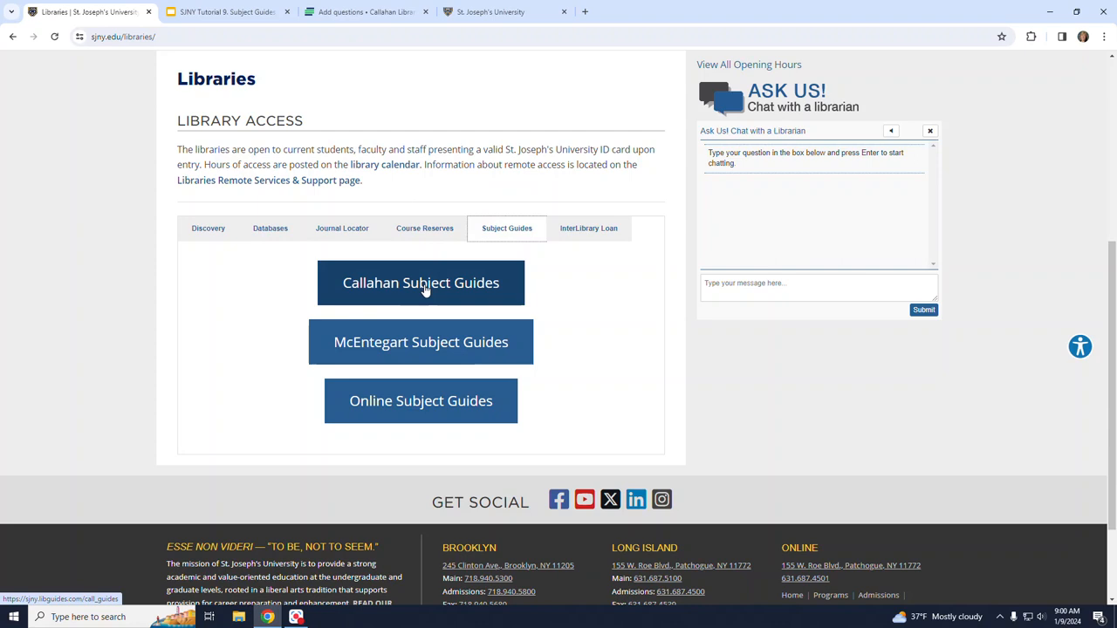
{"action": "left_click", "coordinate": [421, 283]}
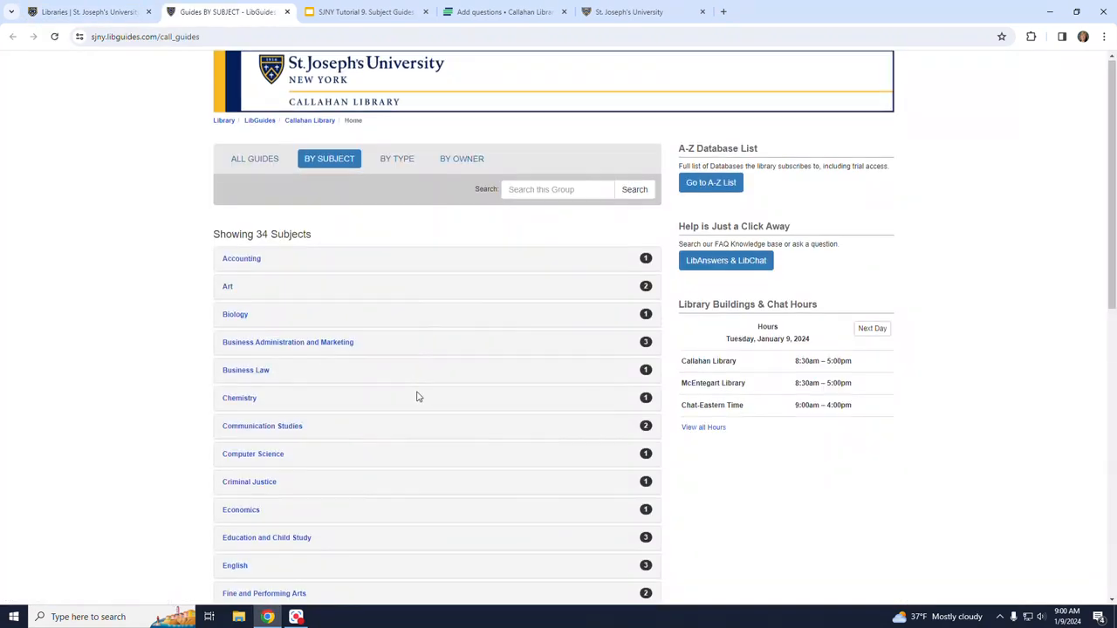
Expand Business Administration and Marketing and open the Global Business (Callahan Library) guide.
{"action": "scroll", "scroll_direction": "down", "scroll_amount": 3}
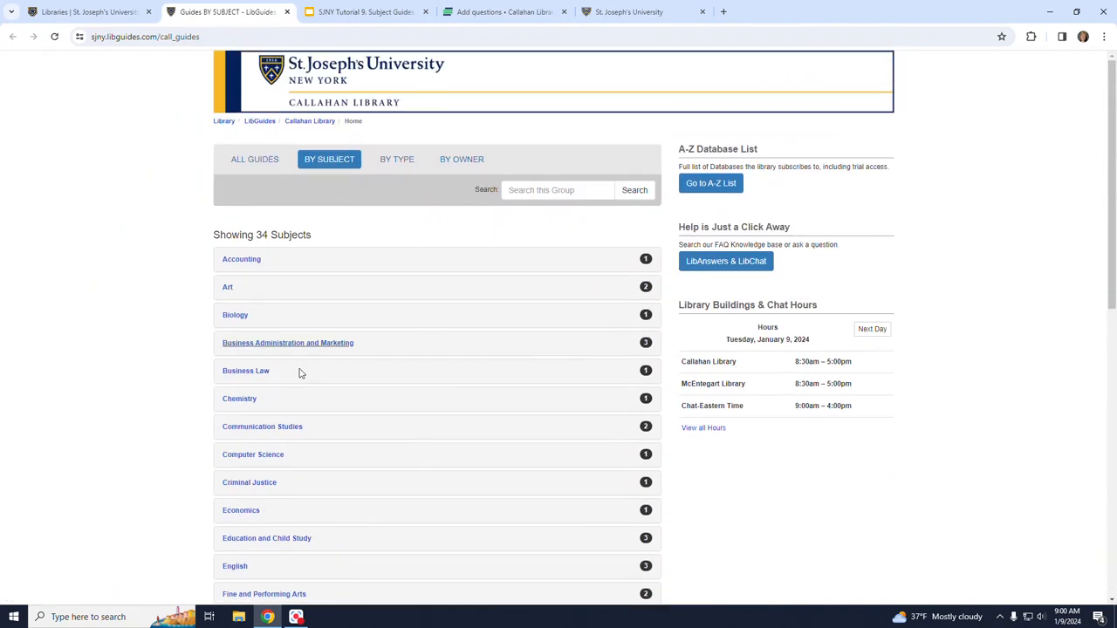
{"action": "left_click", "coordinate": [288, 343]}
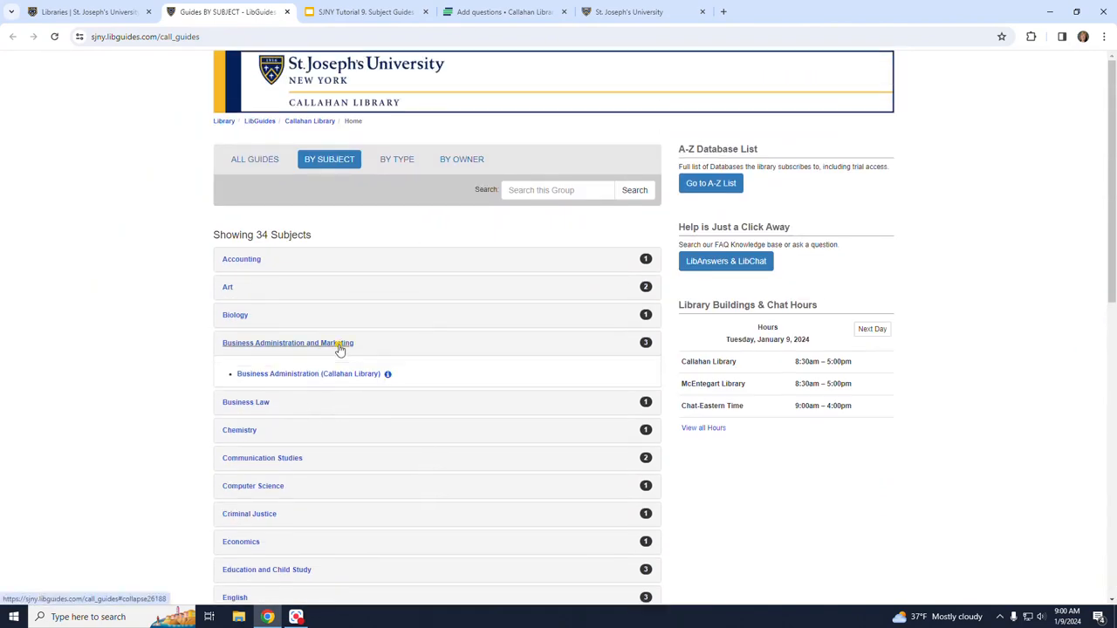
{"action": "left_click", "coordinate": [288, 342]}
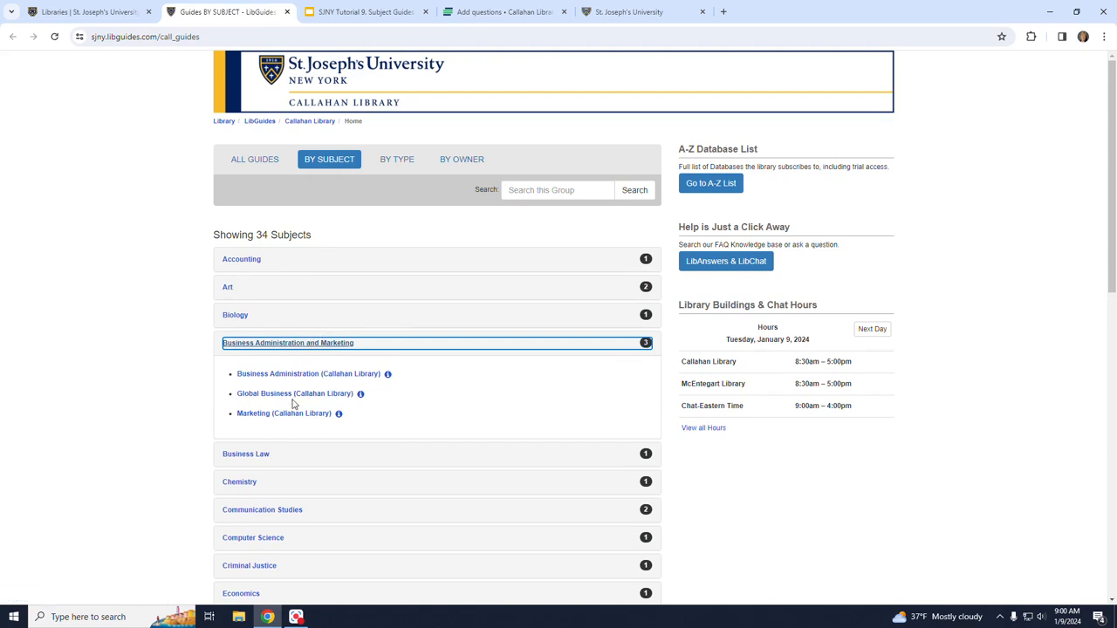
{"action": "left_click", "coordinate": [293, 395]}
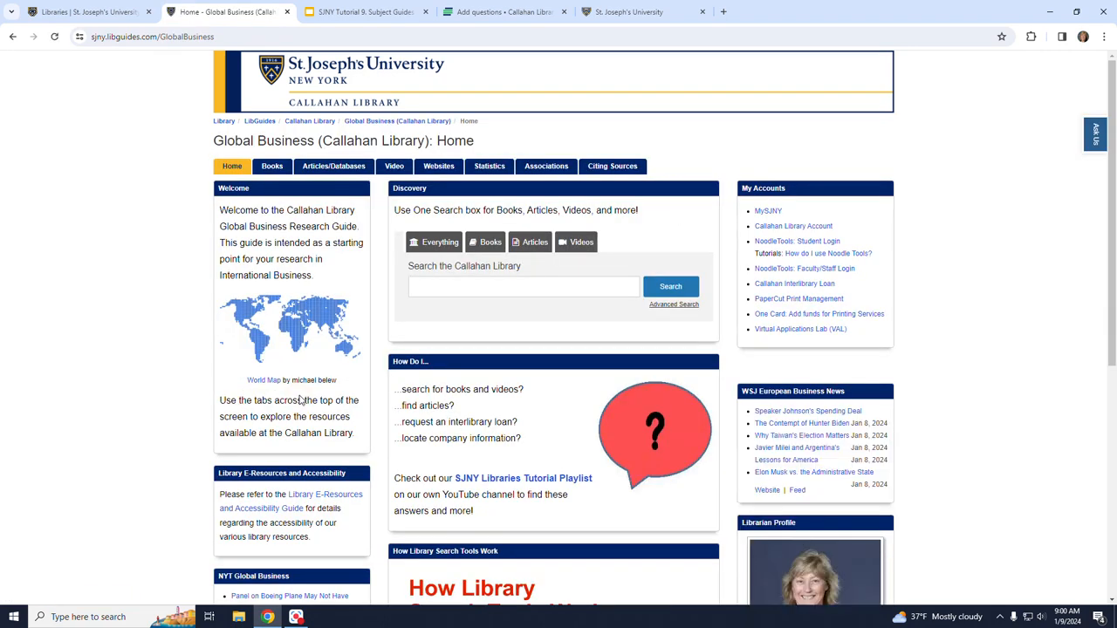
{"action": "mouse_move", "coordinate": [325, 335]}
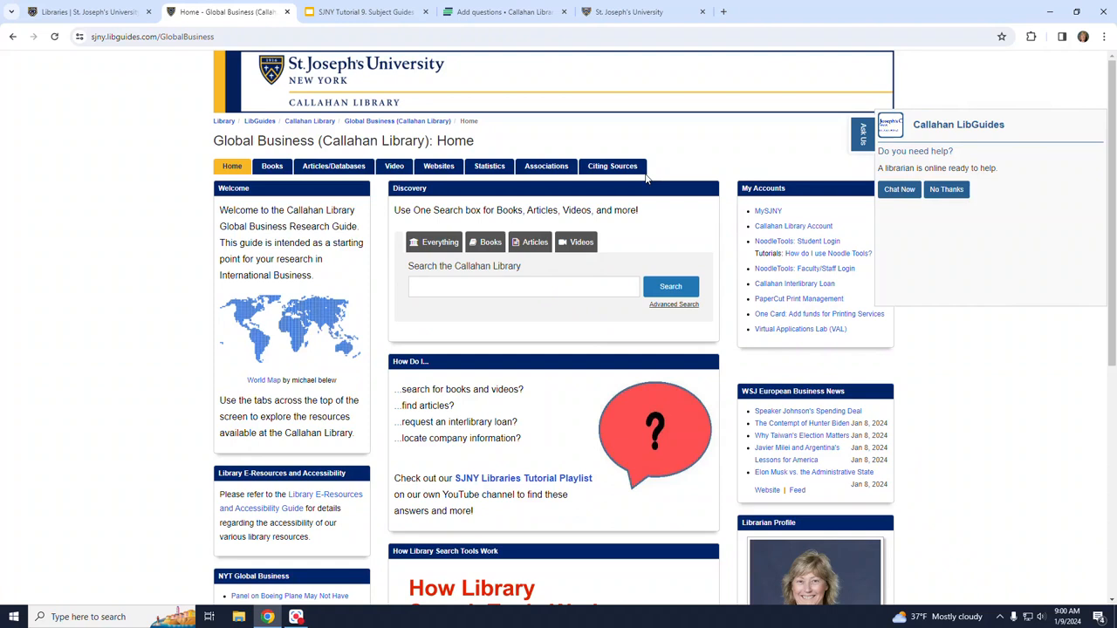
{"action": "left_click", "coordinate": [946, 188]}
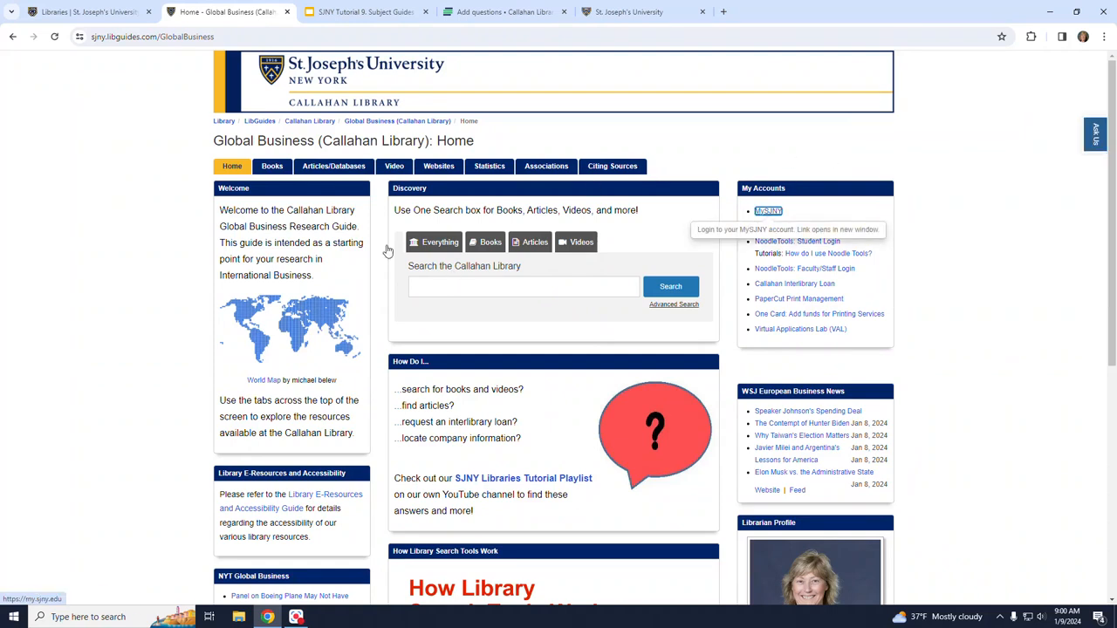
{"action": "scroll", "scroll_direction": "down", "scroll_amount": 3}
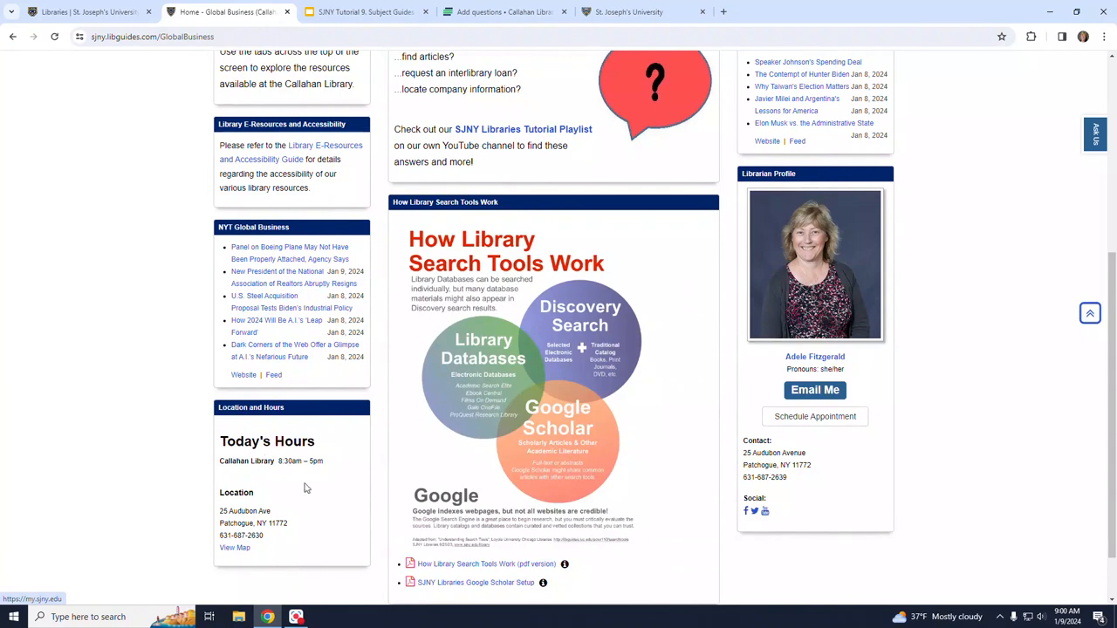
{"action": "scroll", "scroll_direction": "up", "scroll_amount": 3}
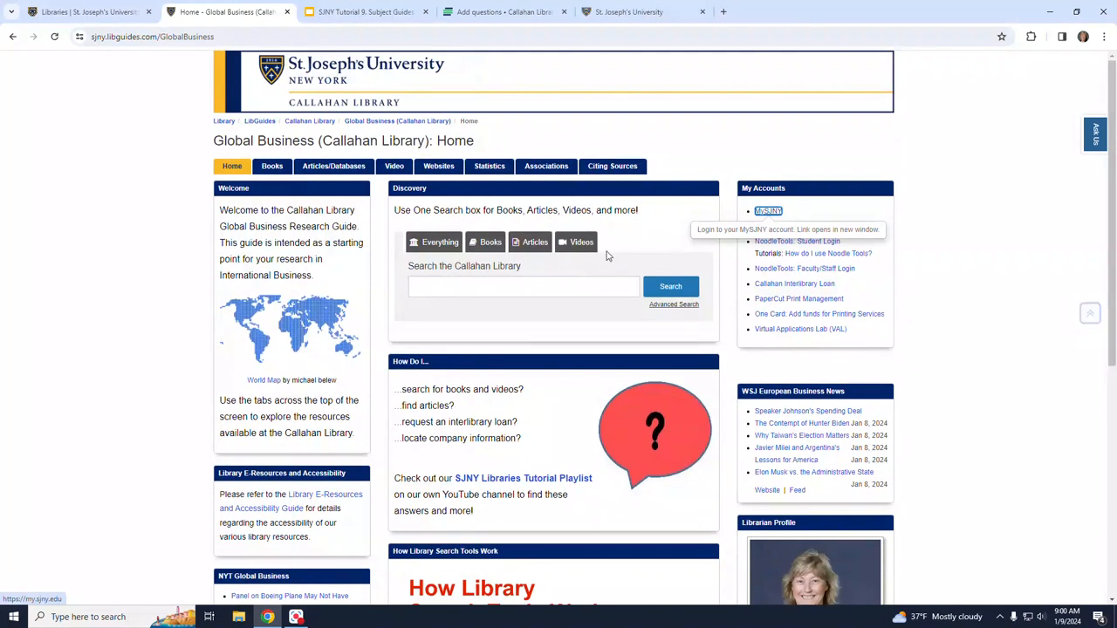
{"action": "mouse_move", "coordinate": [562, 336]}
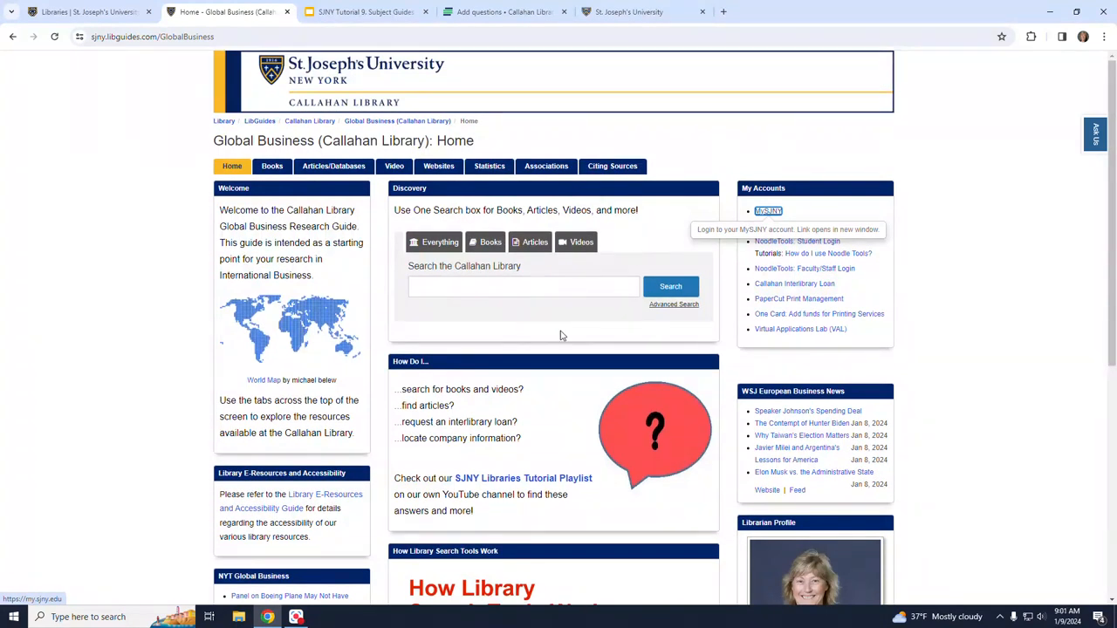
{"action": "mouse_move", "coordinate": [486, 274]}
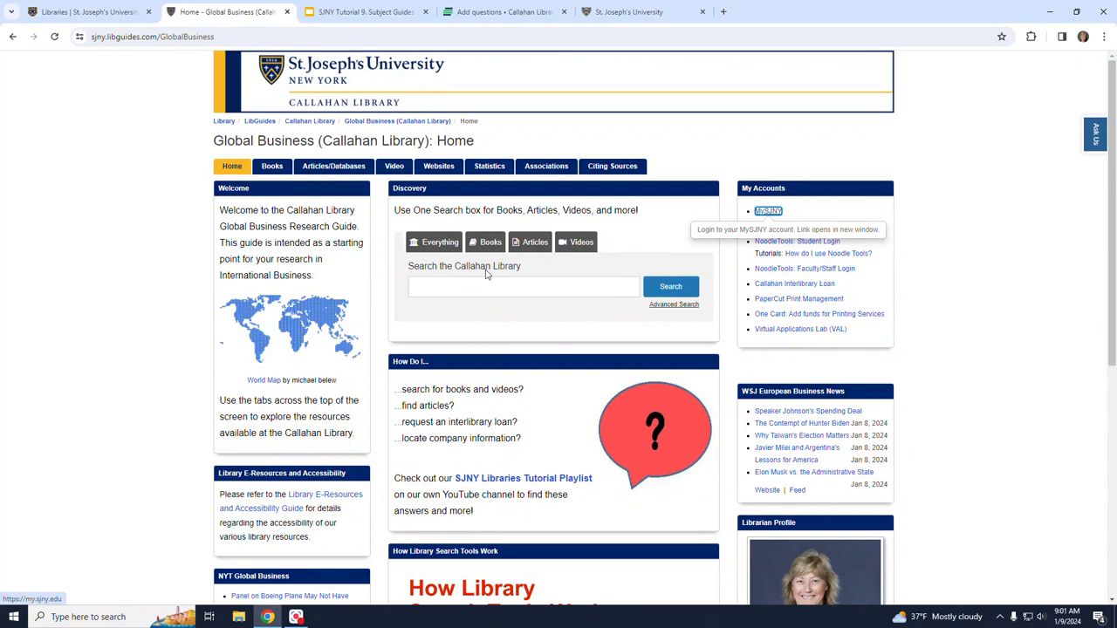
{"action": "scroll", "scroll_direction": "down", "scroll_amount": 3}
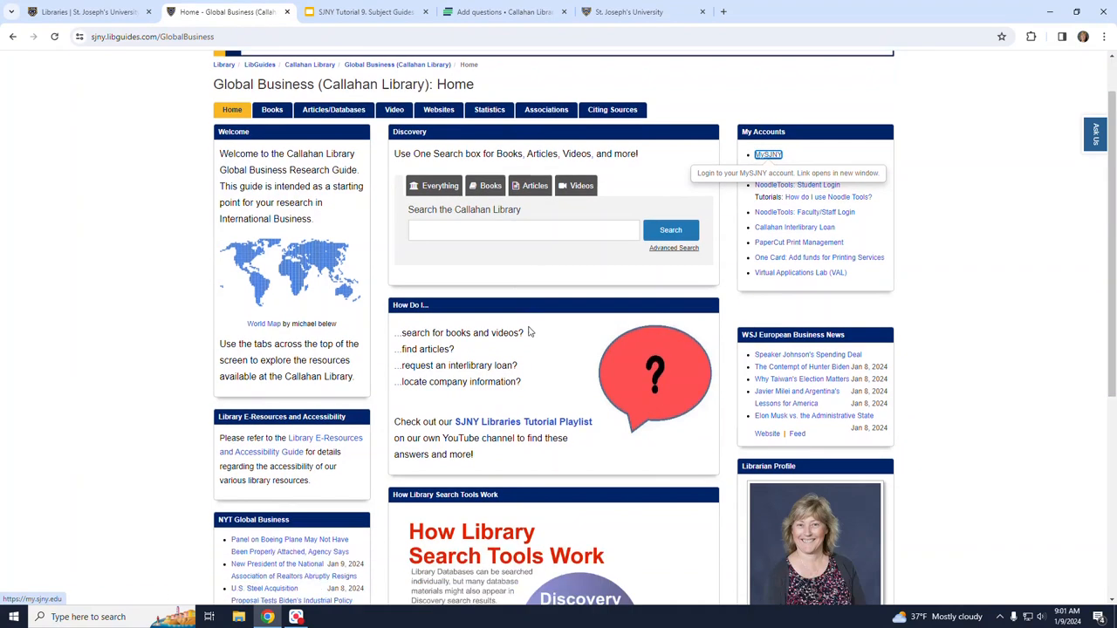
{"action": "scroll", "scroll_direction": "down", "scroll_amount": 3}
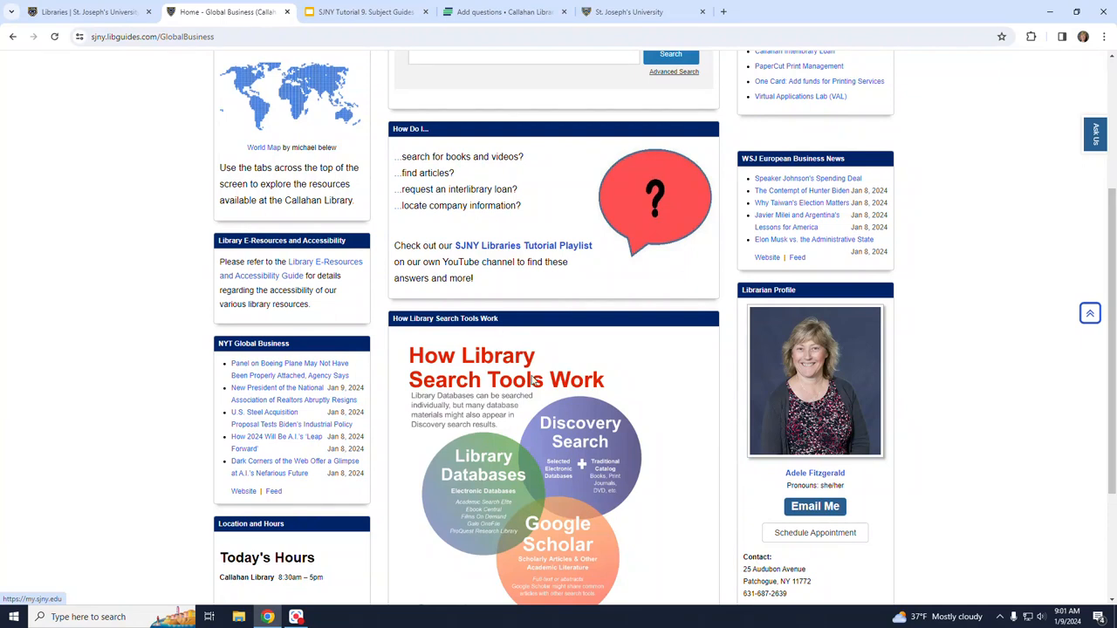
{"action": "mouse_move", "coordinate": [562, 189]}
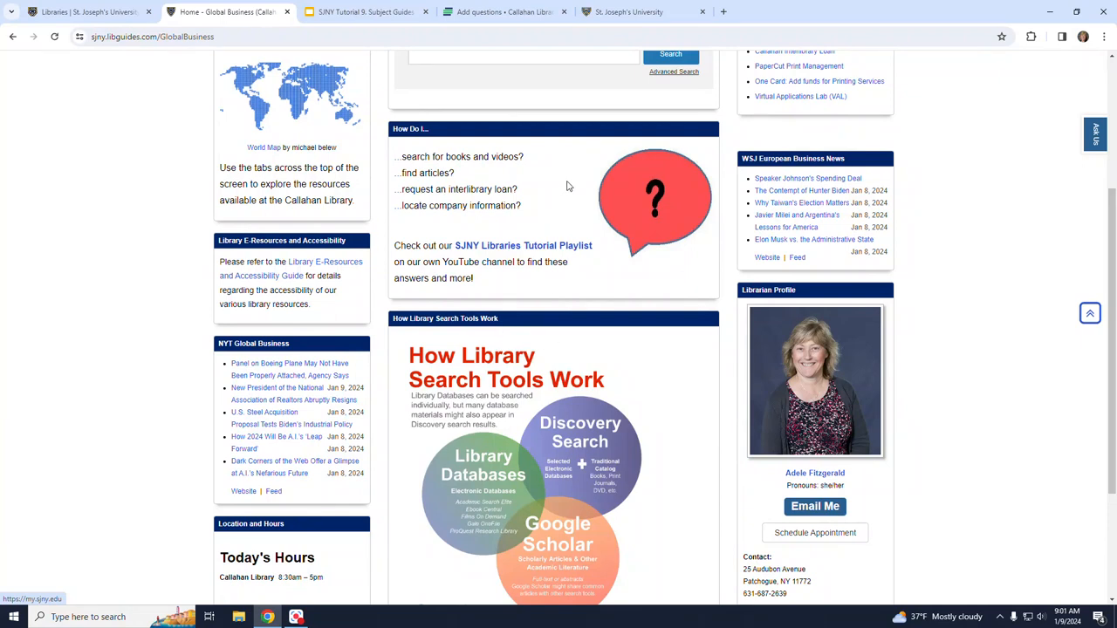
{"action": "scroll", "scroll_direction": "up", "scroll_amount": 3}
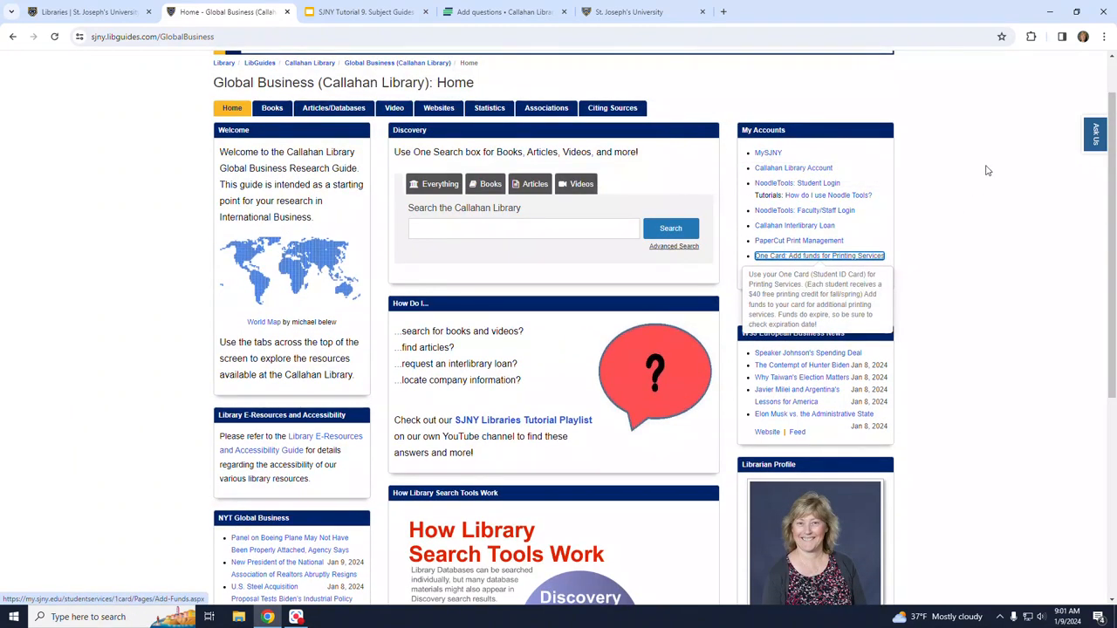
{"action": "mouse_move", "coordinate": [941, 419]}
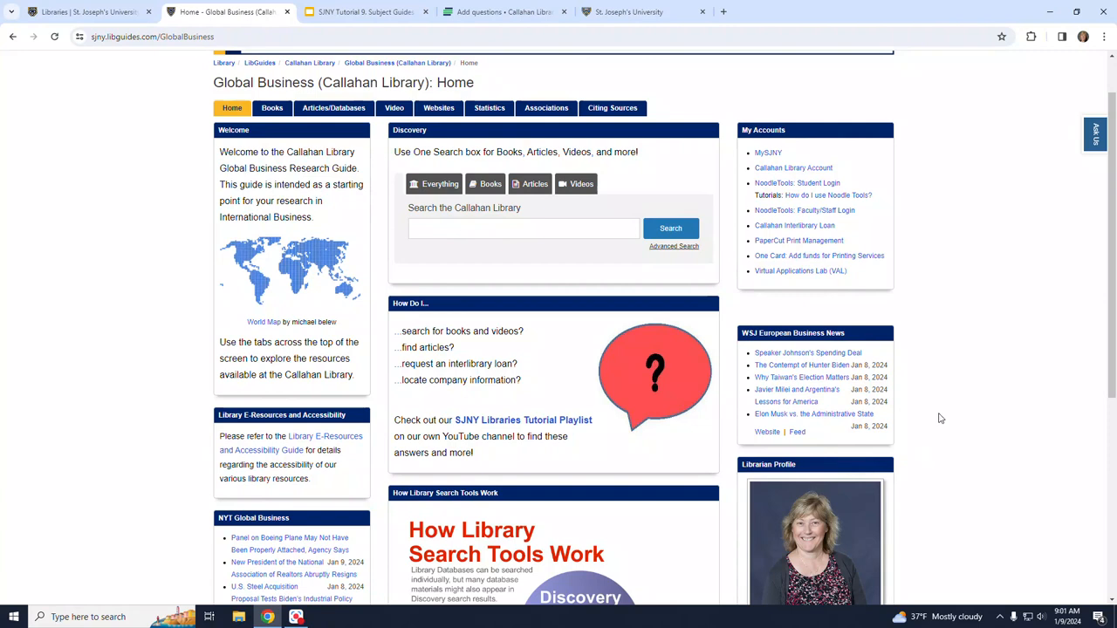
{"action": "mouse_move", "coordinate": [950, 357]}
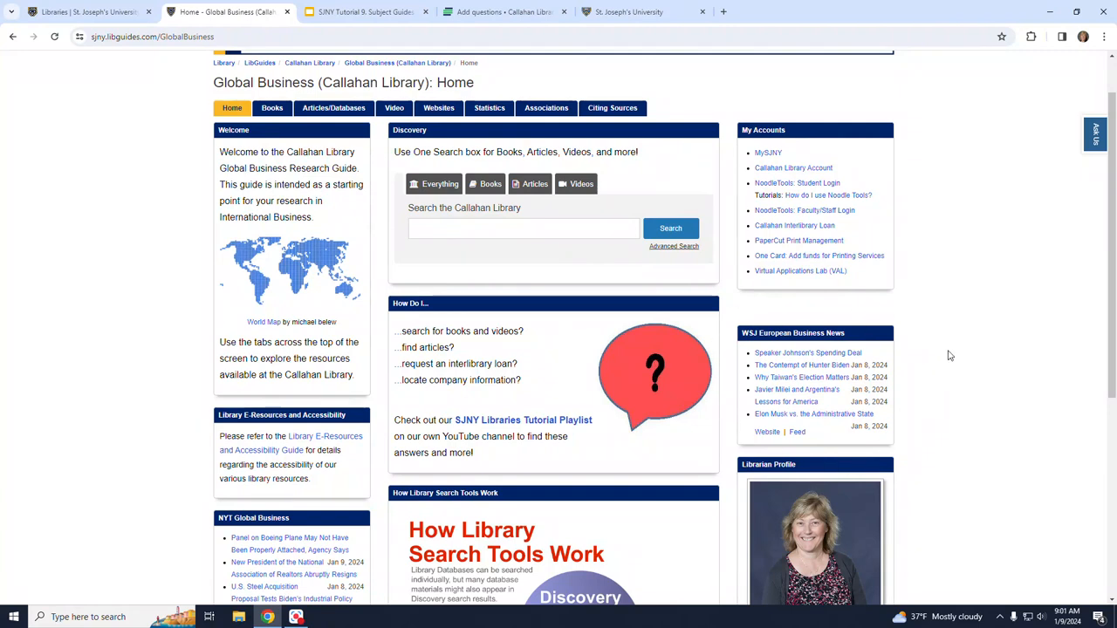
{"action": "mouse_move", "coordinate": [957, 328]}
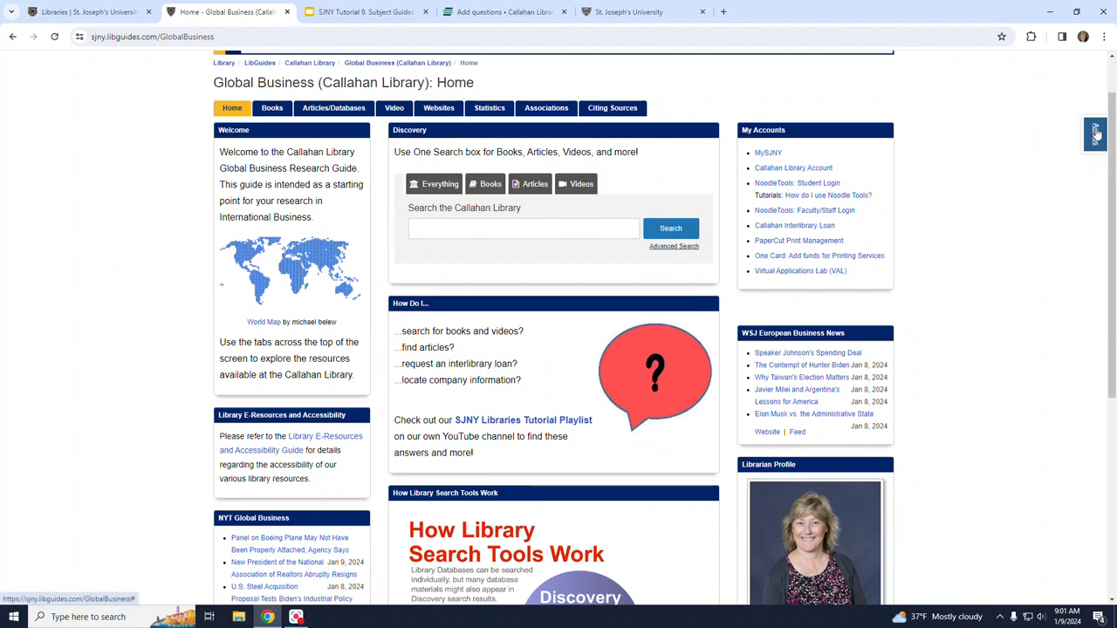
{"action": "left_click", "coordinate": [1096, 132]}
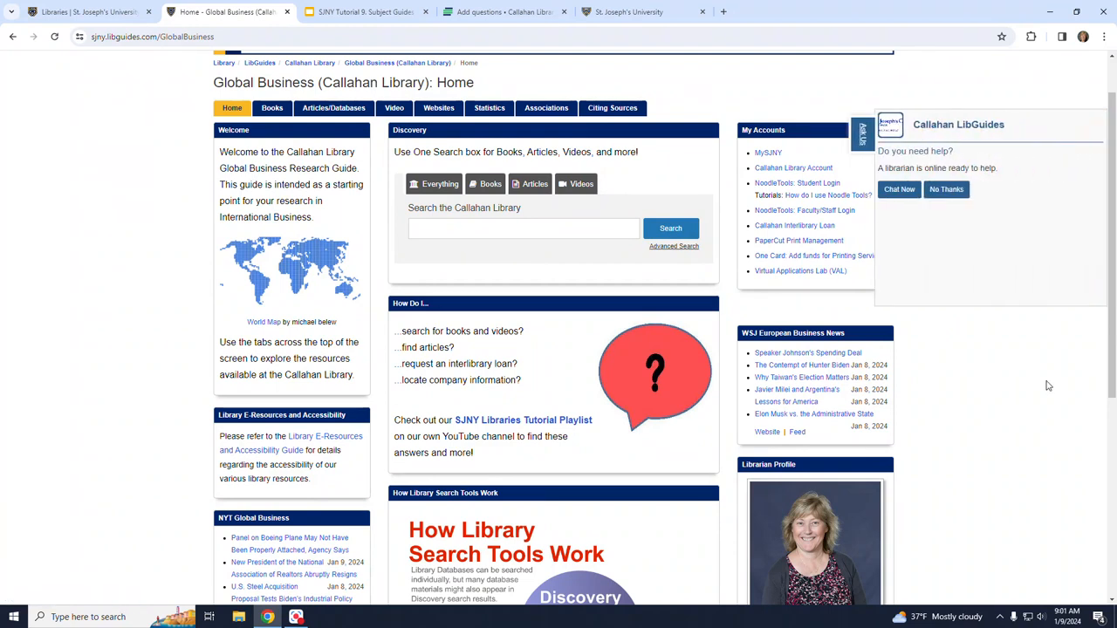
{"action": "mouse_move", "coordinate": [1034, 400]}
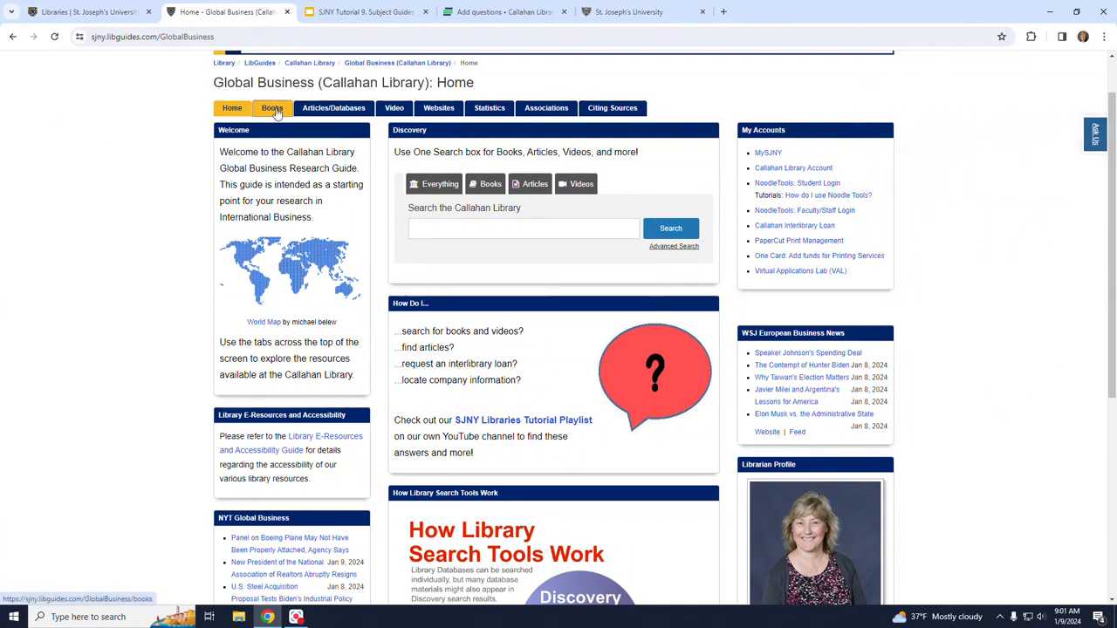
{"action": "left_click", "coordinate": [273, 109]}
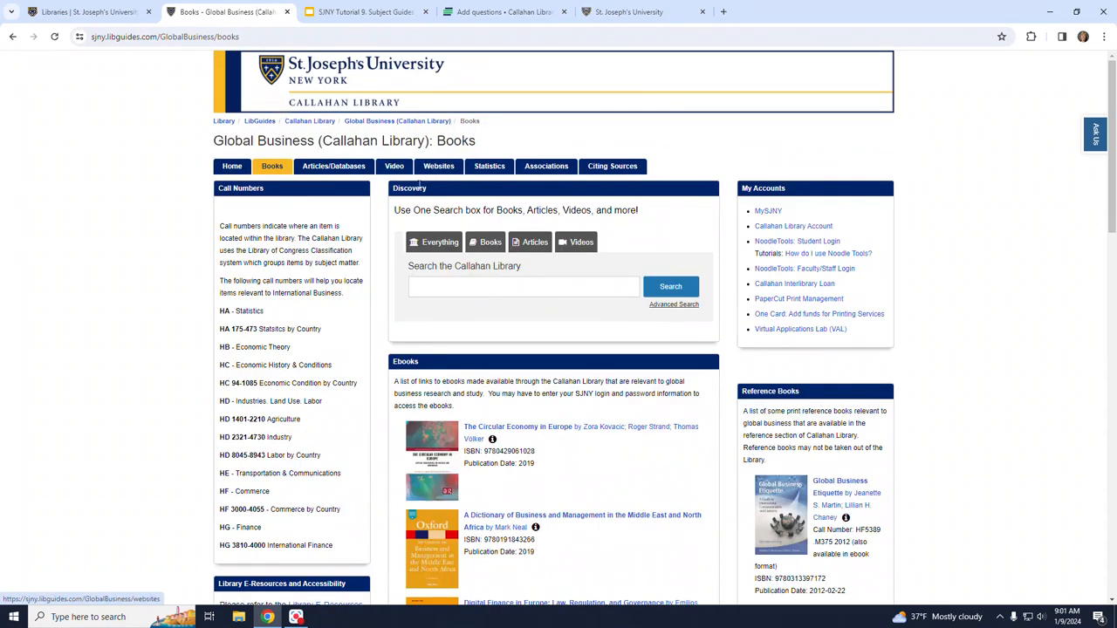
{"action": "mouse_move", "coordinate": [527, 225]}
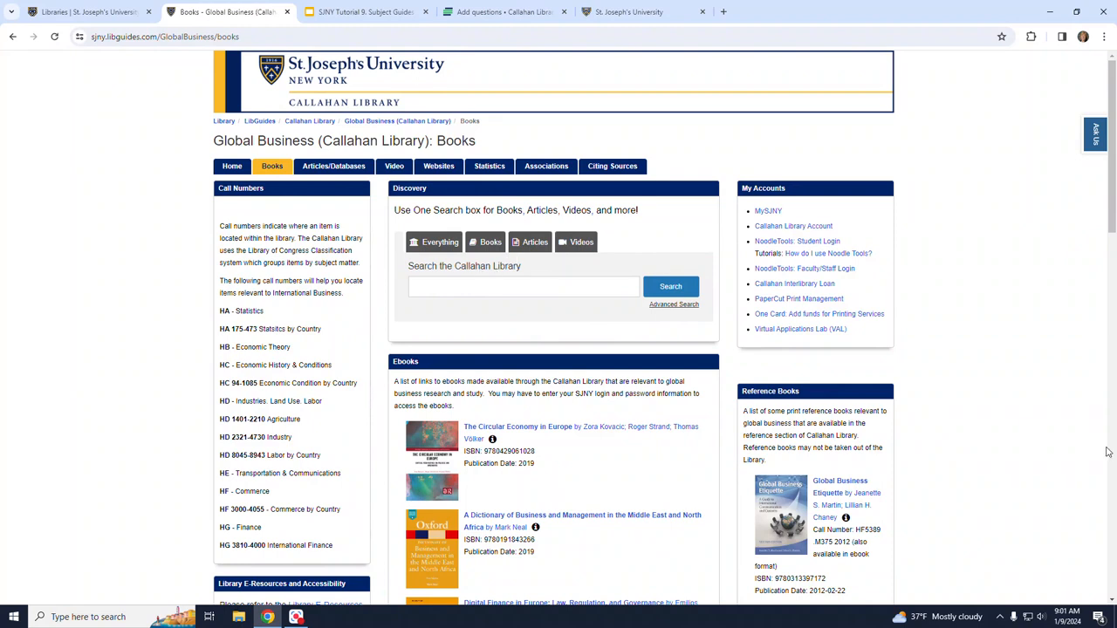
{"action": "scroll", "scroll_direction": "down", "scroll_amount": 3}
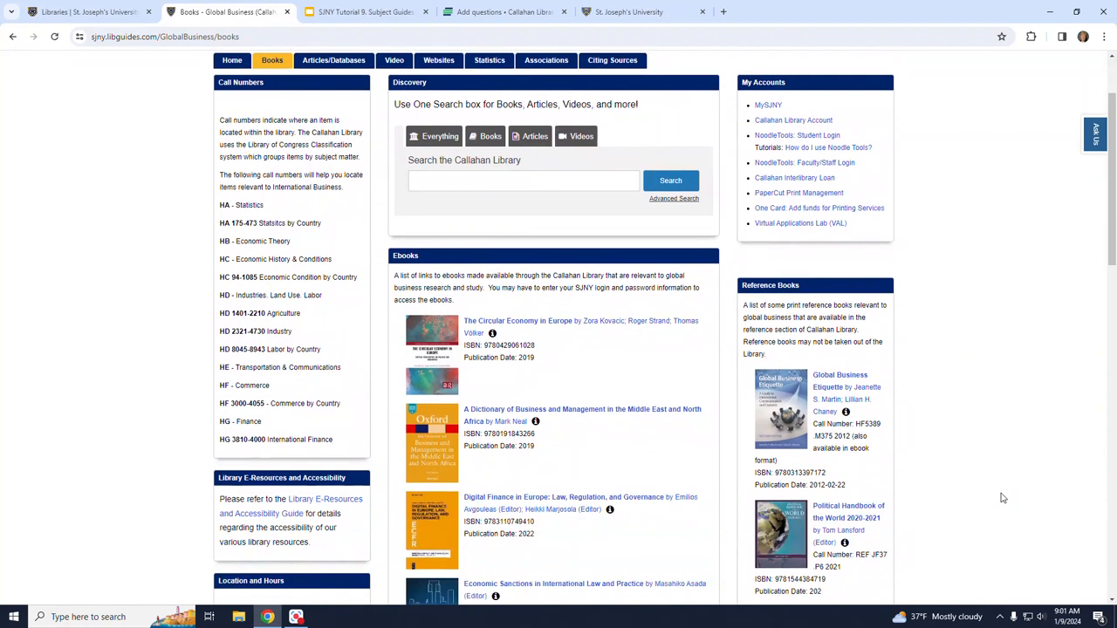
{"action": "scroll", "scroll_direction": "down", "scroll_amount": 3}
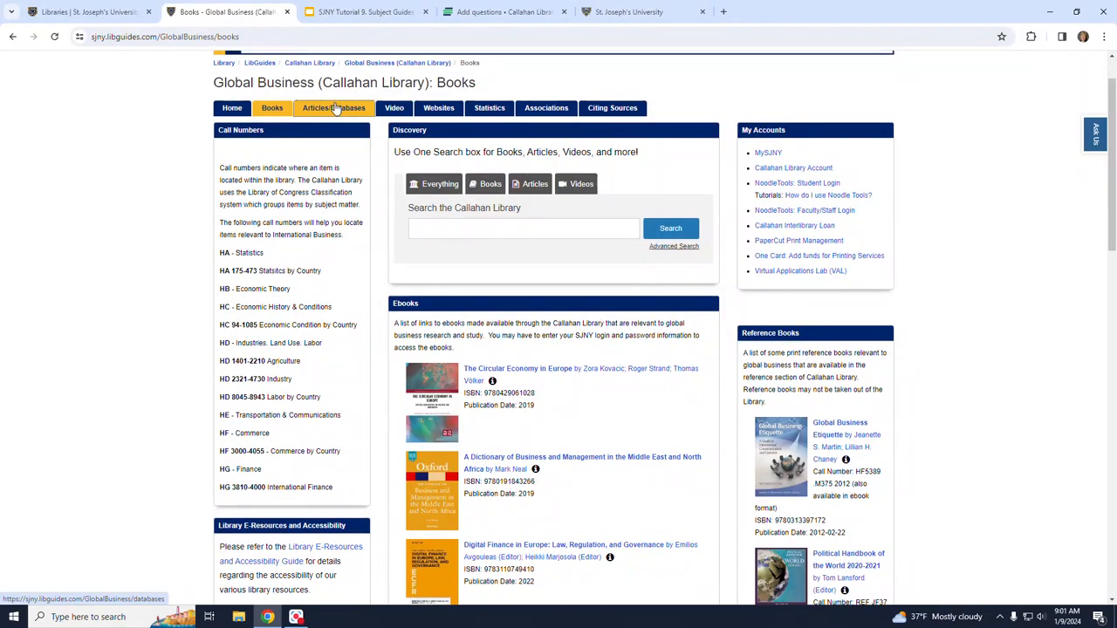
Review the business, reference and article database lists on the Articles/Databases page.
{"action": "left_click", "coordinate": [334, 109]}
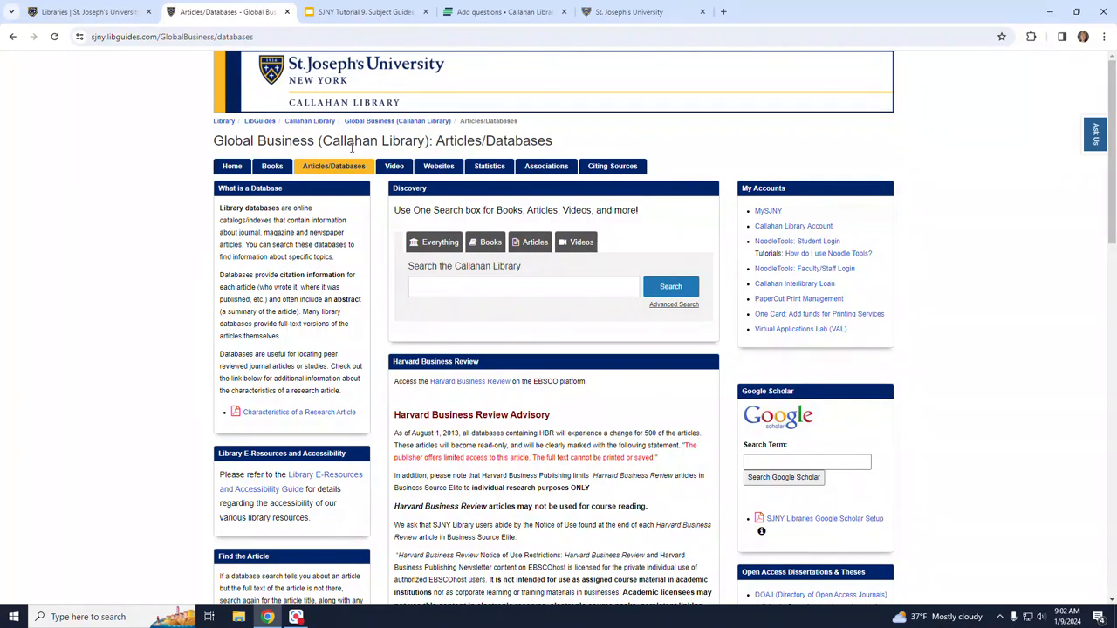
{"action": "mouse_move", "coordinate": [888, 391]}
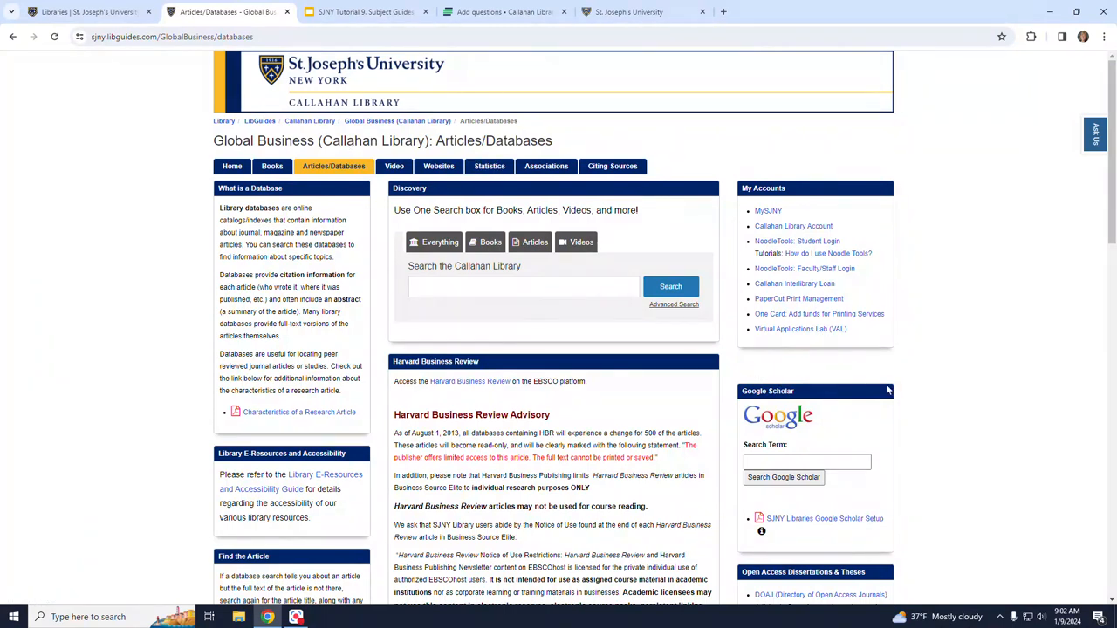
{"action": "scroll", "scroll_direction": "down", "scroll_amount": 3}
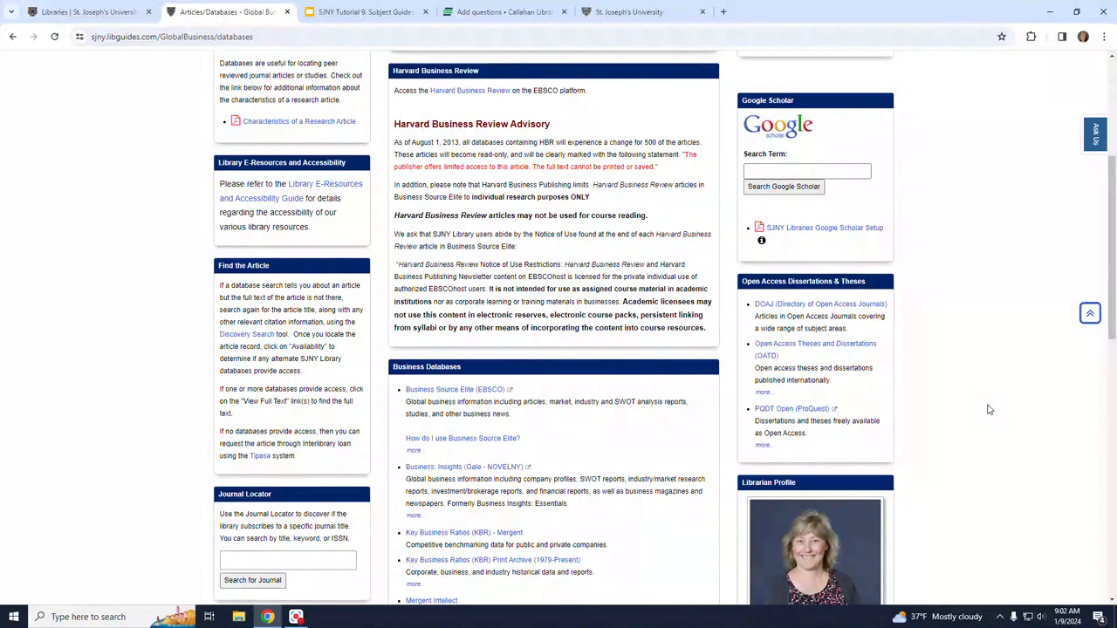
{"action": "scroll", "scroll_direction": "down", "scroll_amount": 3}
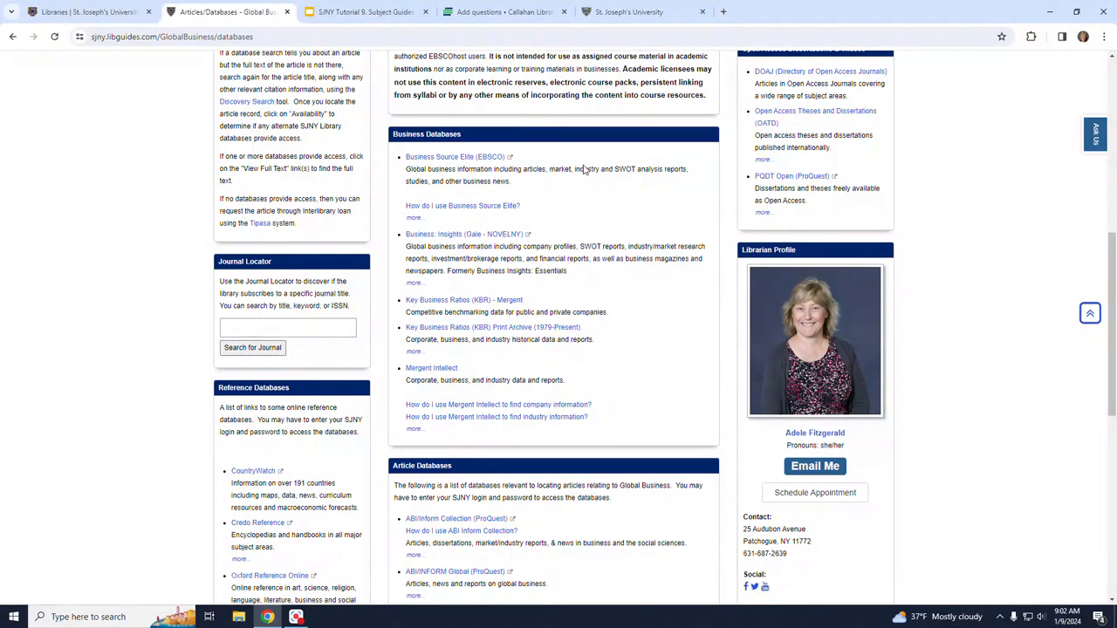
{"action": "mouse_move", "coordinate": [649, 377]}
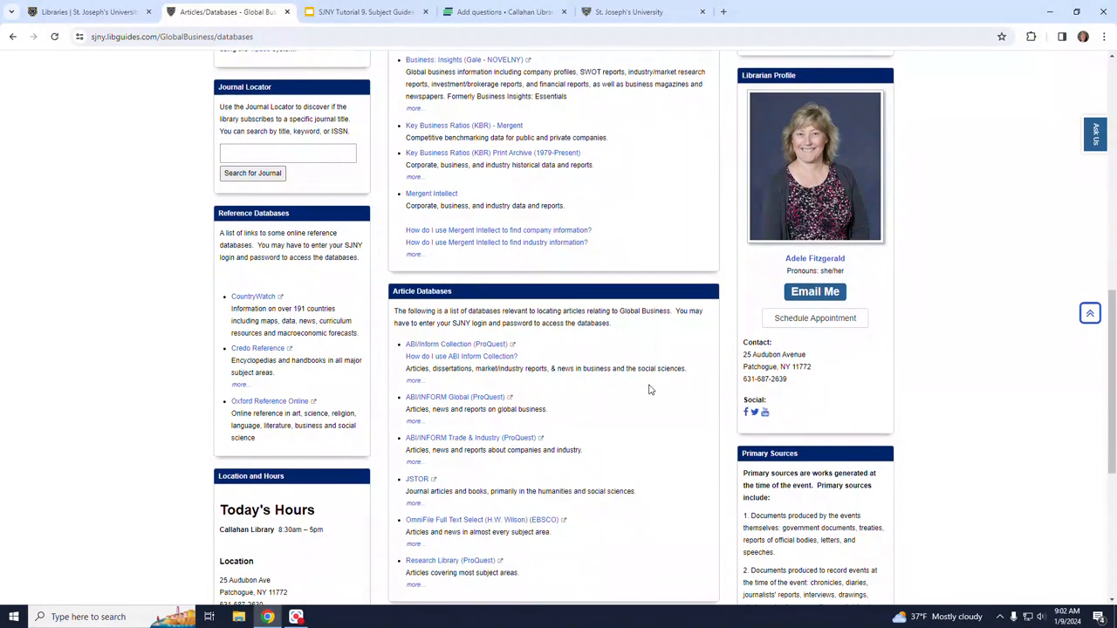
{"action": "mouse_move", "coordinate": [645, 426]}
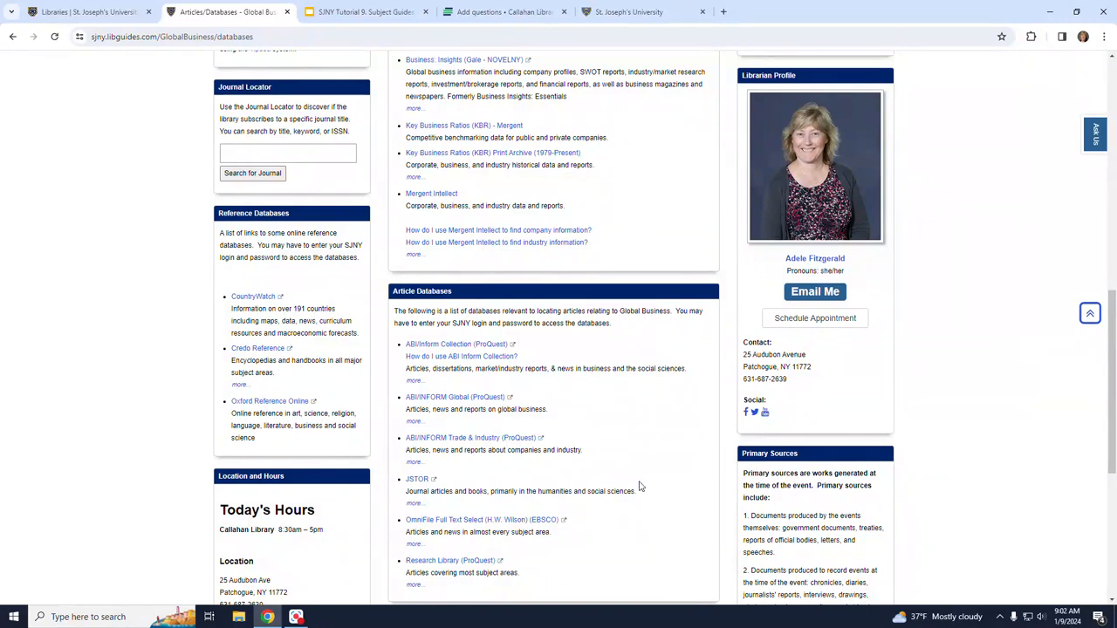
{"action": "mouse_move", "coordinate": [656, 419]}
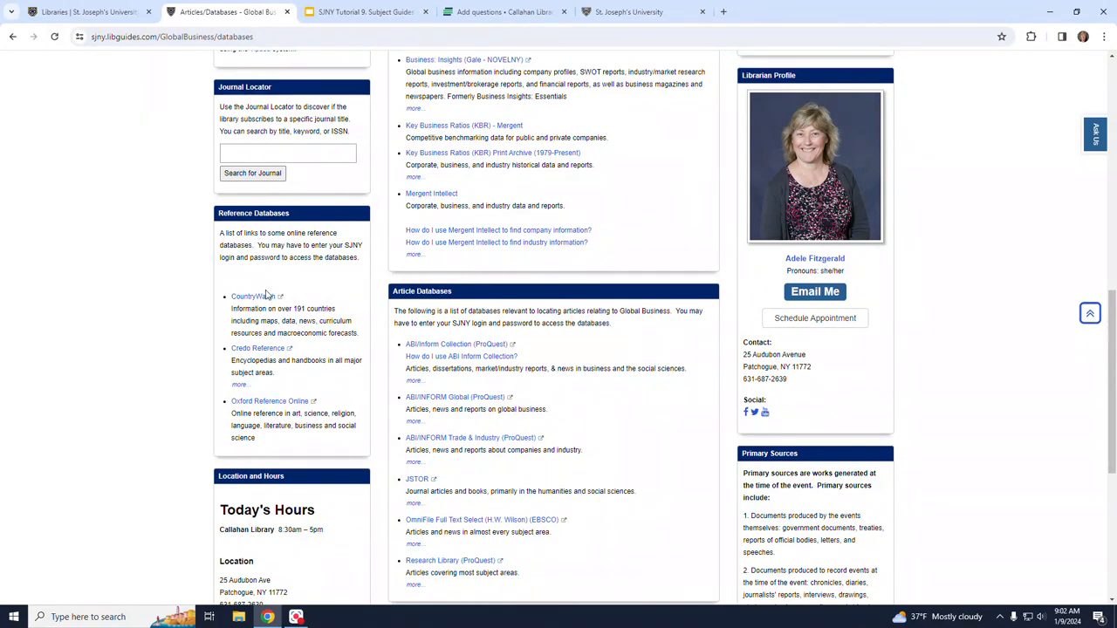
{"action": "mouse_move", "coordinate": [358, 286]}
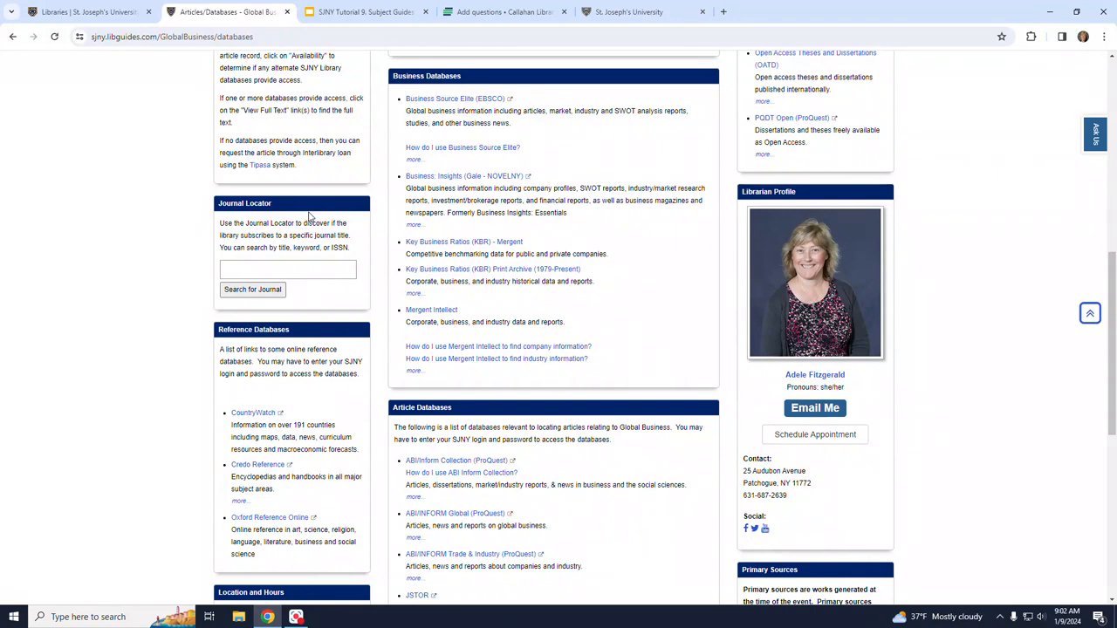
{"action": "scroll", "scroll_direction": "up", "scroll_amount": 3}
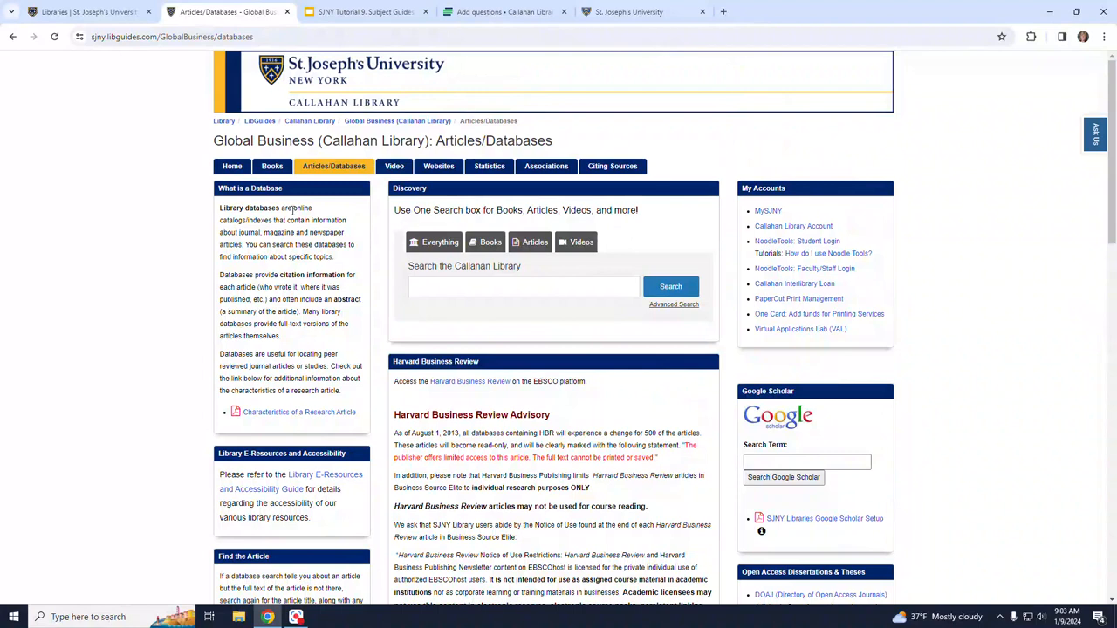
Visit the Video, Websites and Statistics pages in turn, landing on Associations.
{"action": "left_click", "coordinate": [394, 165]}
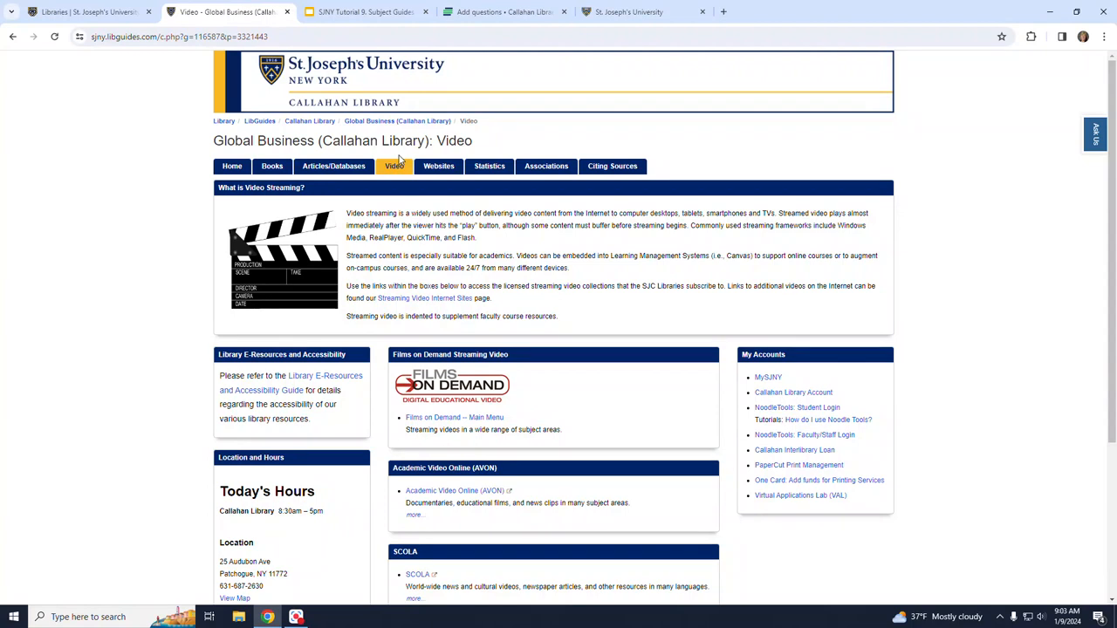
{"action": "left_click", "coordinate": [438, 166]}
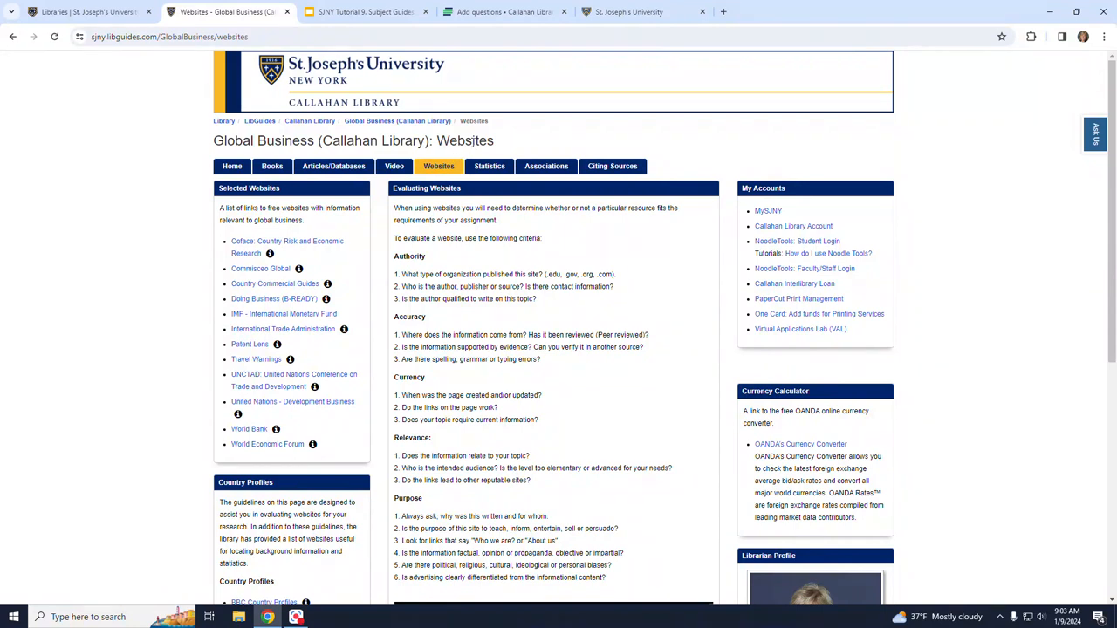
{"action": "scroll", "scroll_direction": "down", "scroll_amount": 3}
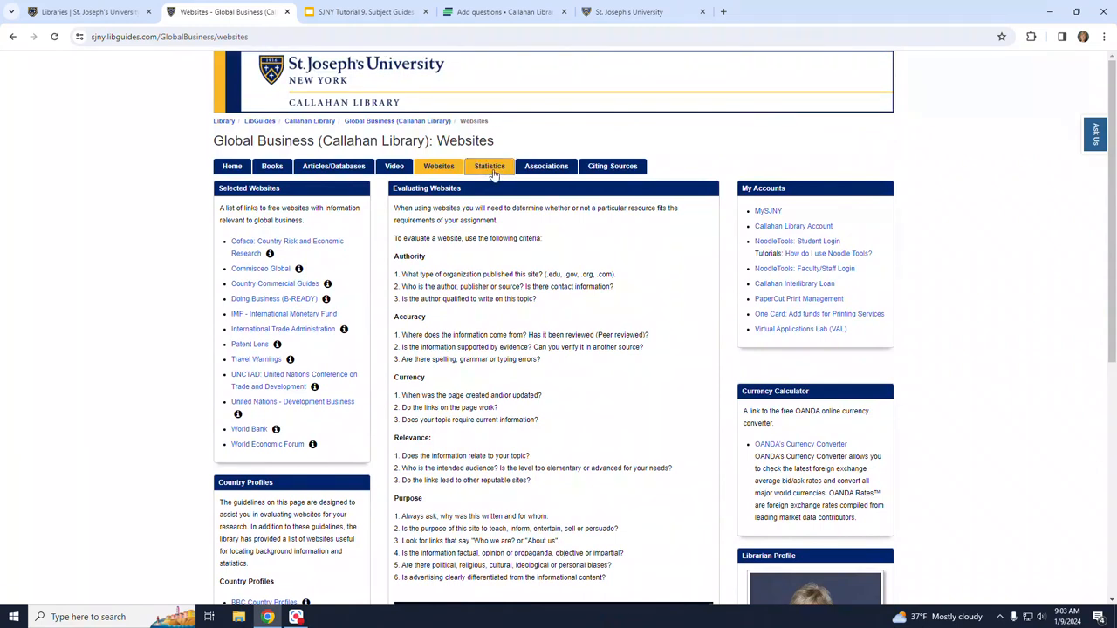
{"action": "left_click", "coordinate": [488, 165]}
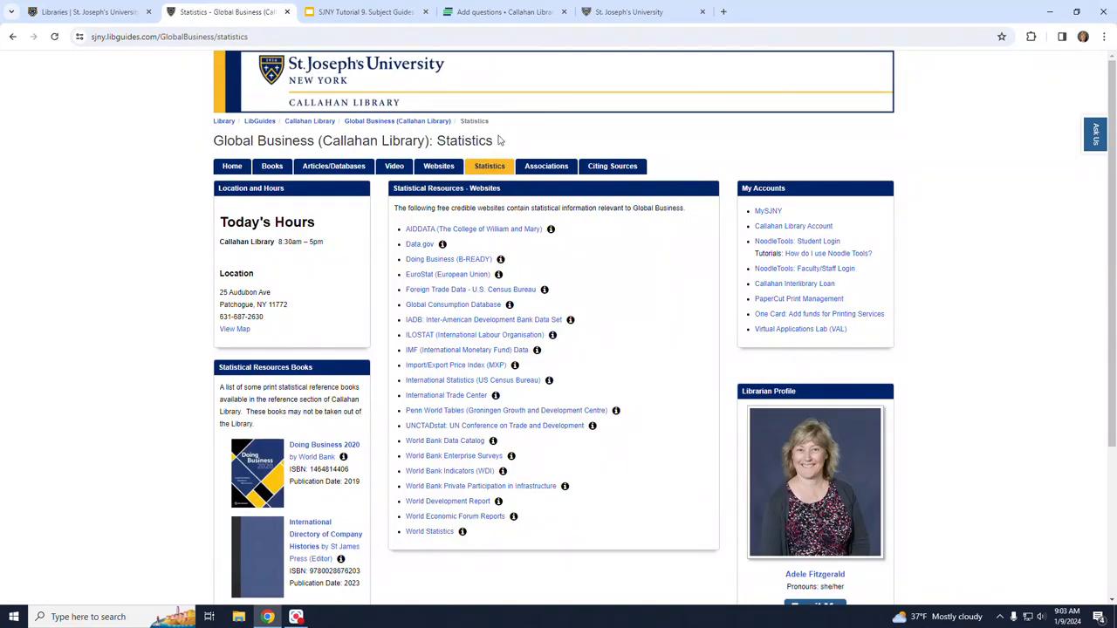
{"action": "left_click", "coordinate": [544, 166]}
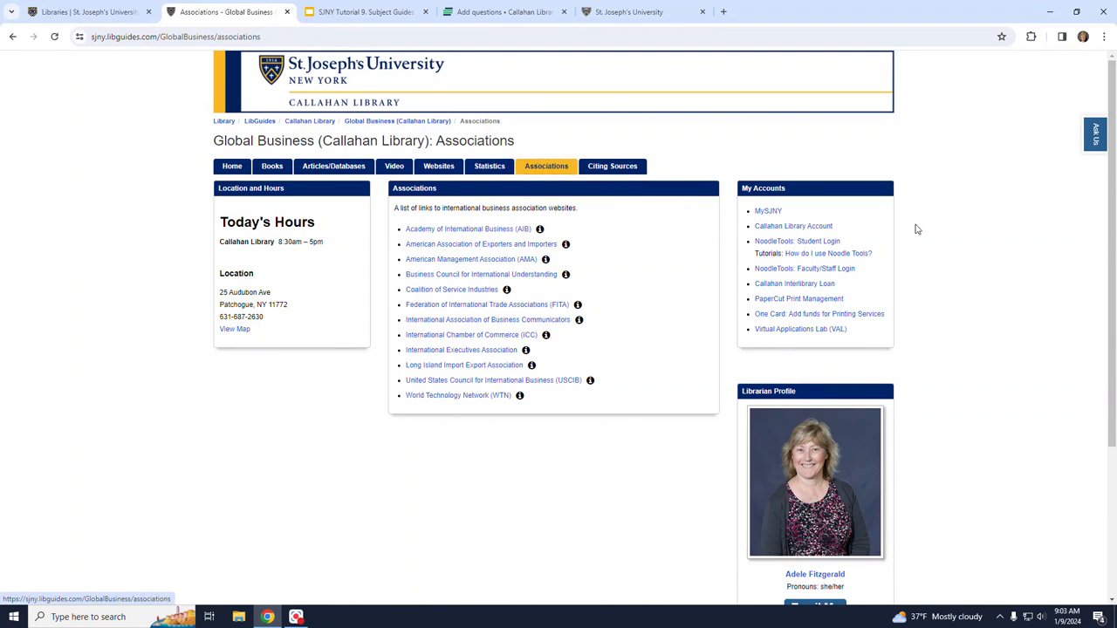
On Citing Sources, view the MLA then Chicago style manual resources and scan the page.
{"action": "left_click", "coordinate": [611, 165]}
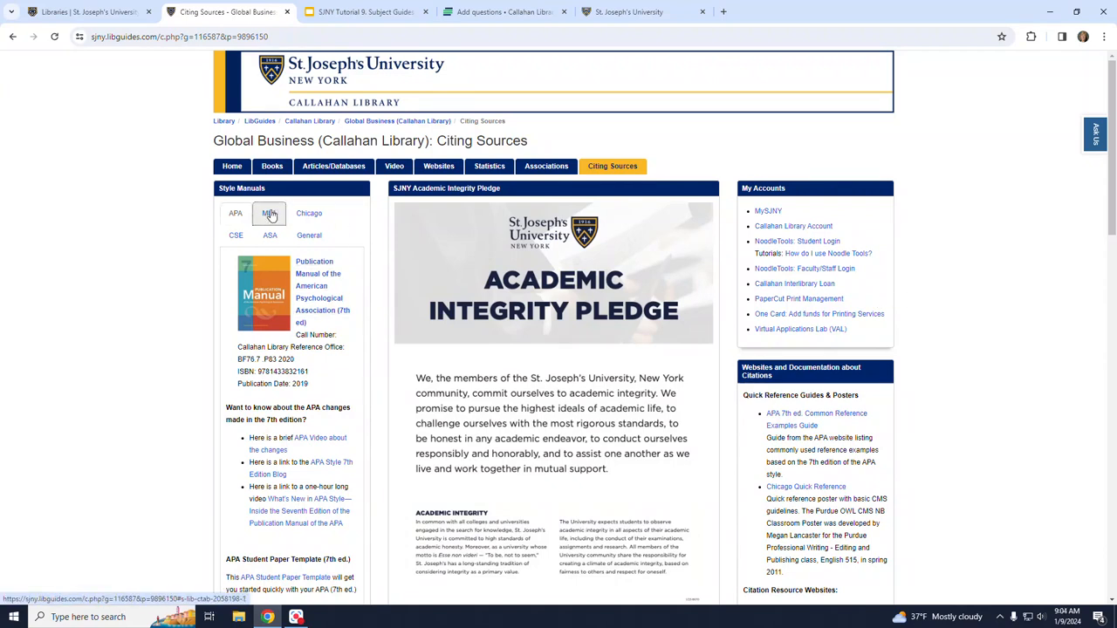
{"action": "left_click", "coordinate": [269, 213]}
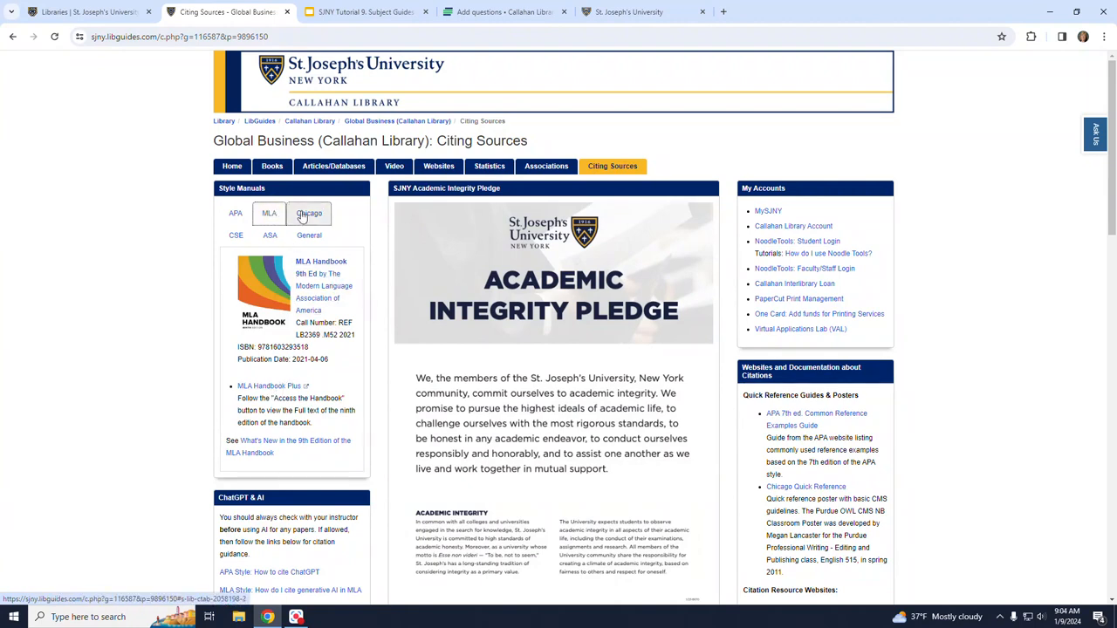
{"action": "left_click", "coordinate": [309, 213]}
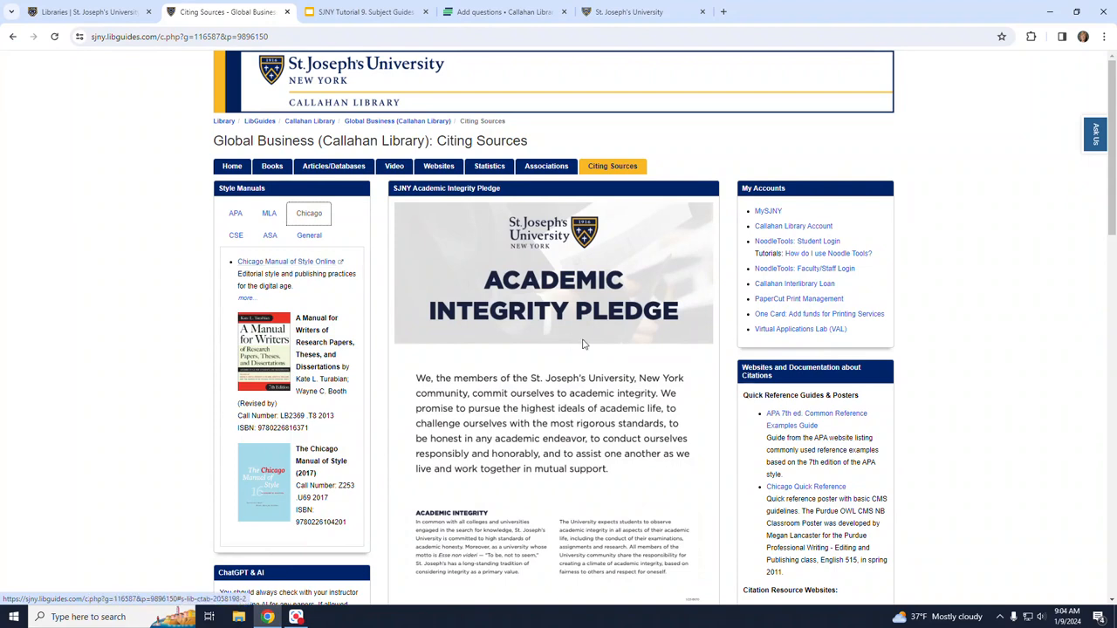
{"action": "mouse_move", "coordinate": [562, 359]}
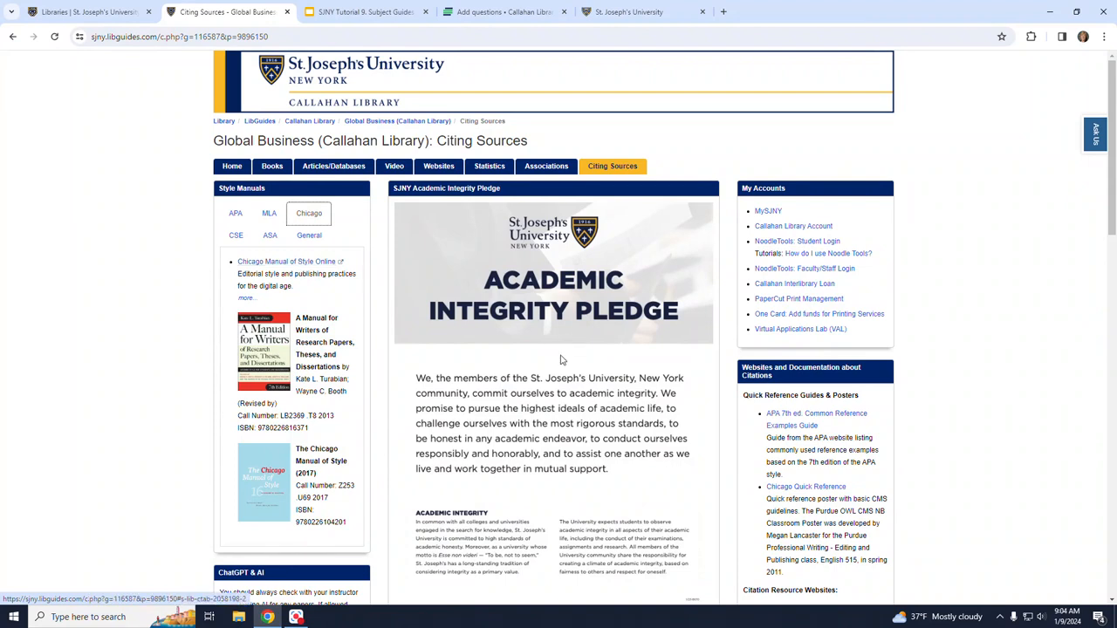
{"action": "scroll", "scroll_direction": "down", "scroll_amount": 3}
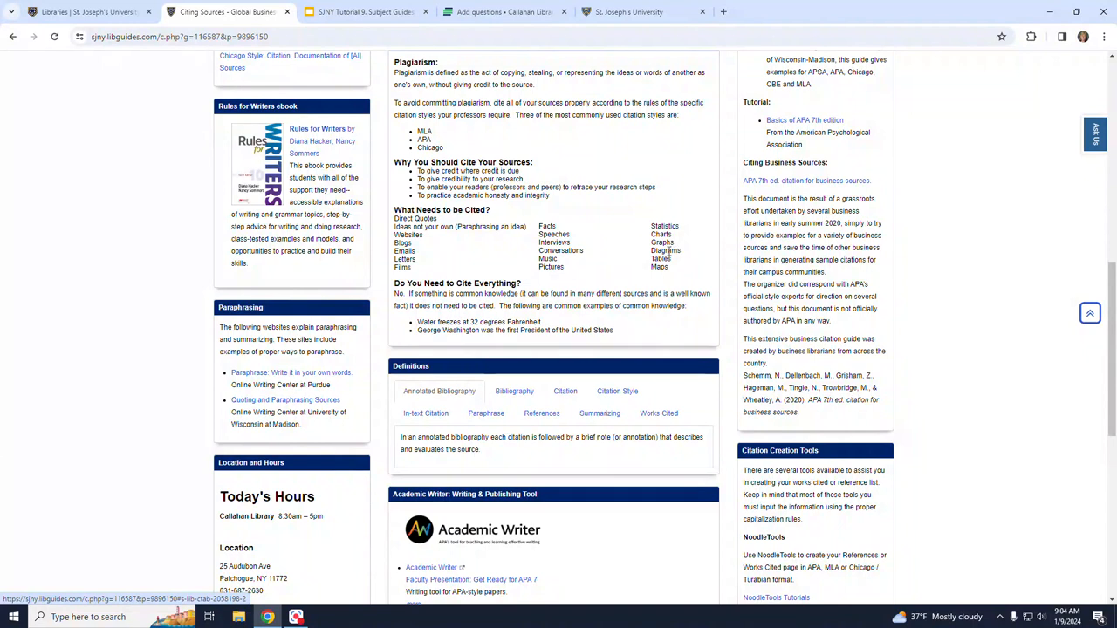
{"action": "scroll", "scroll_direction": "down", "scroll_amount": 3}
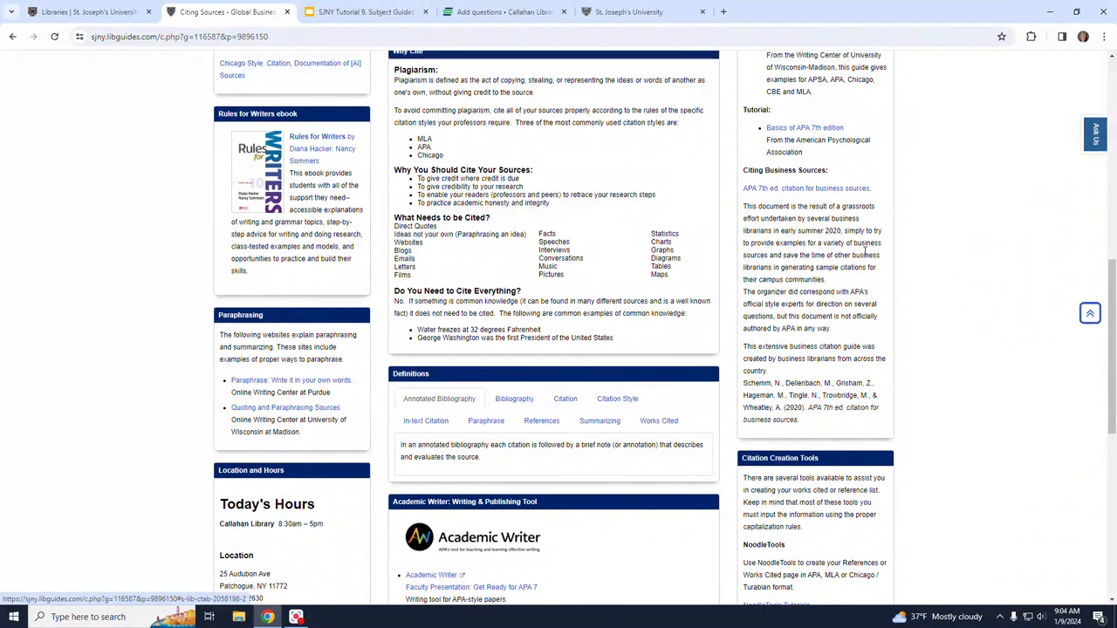
{"action": "scroll", "scroll_direction": "up", "scroll_amount": 3}
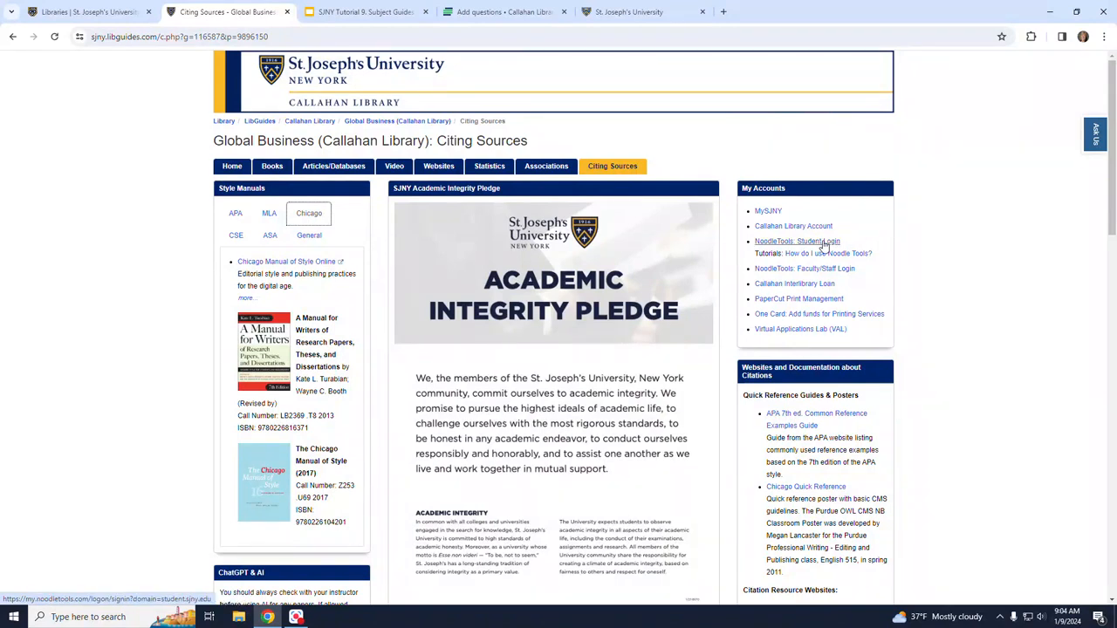
{"action": "mouse_move", "coordinate": [821, 246]}
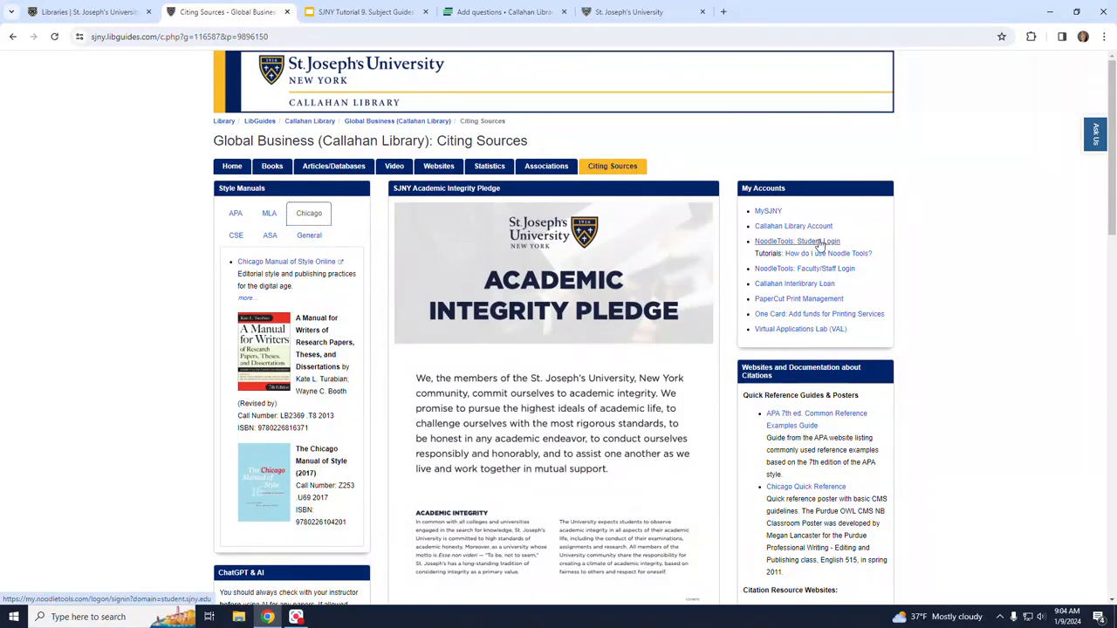